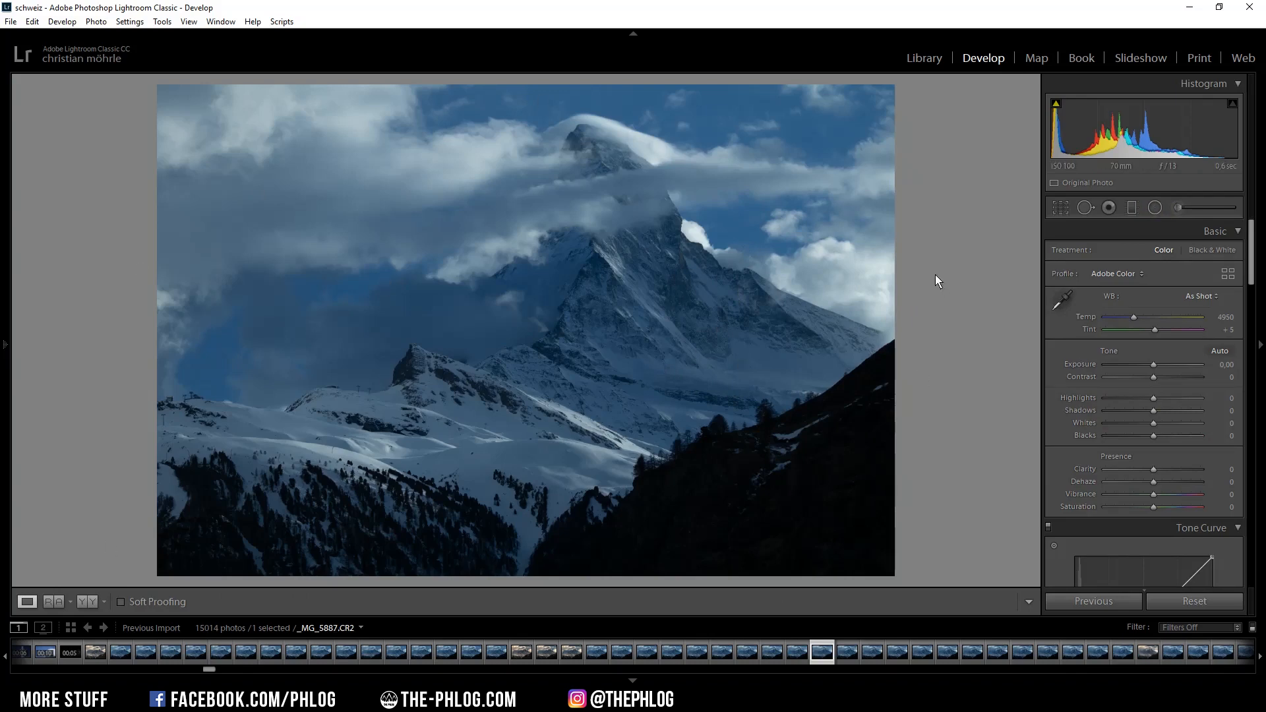
mouse_move(555, 134)
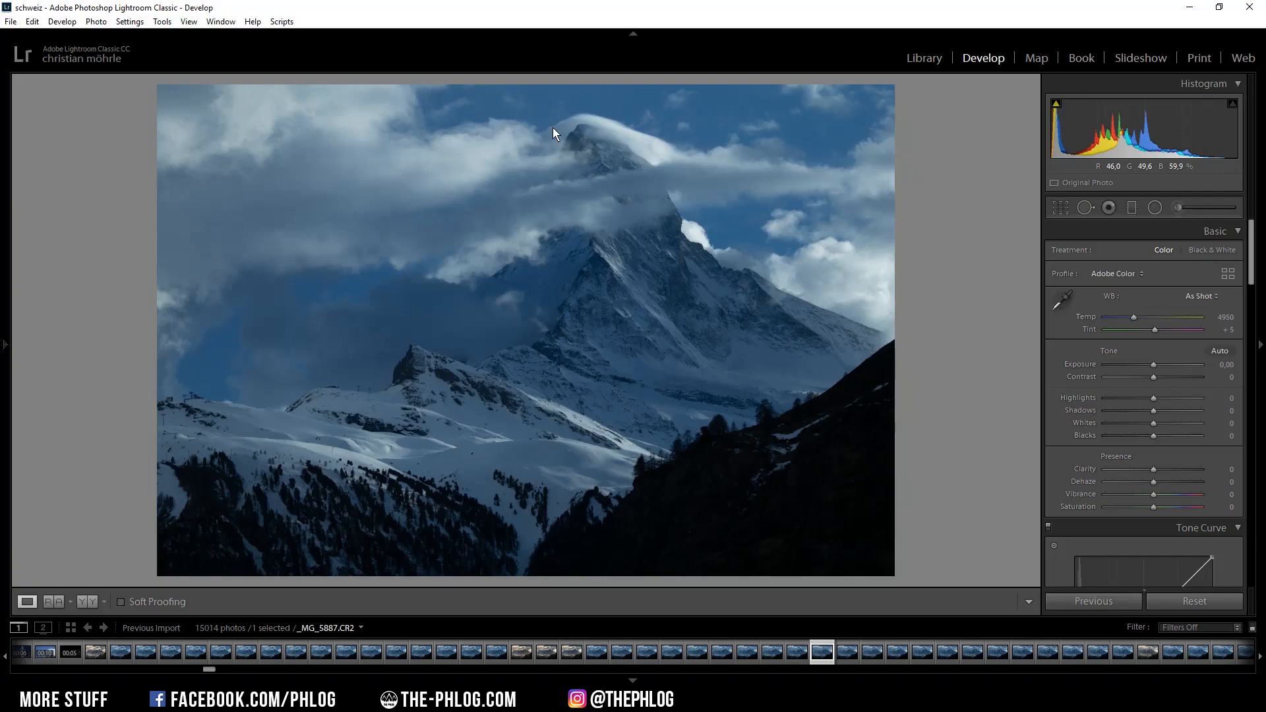
Switch the profile to Adobe Standard and white balance from As Shot to Auto
scroll("down", 3)
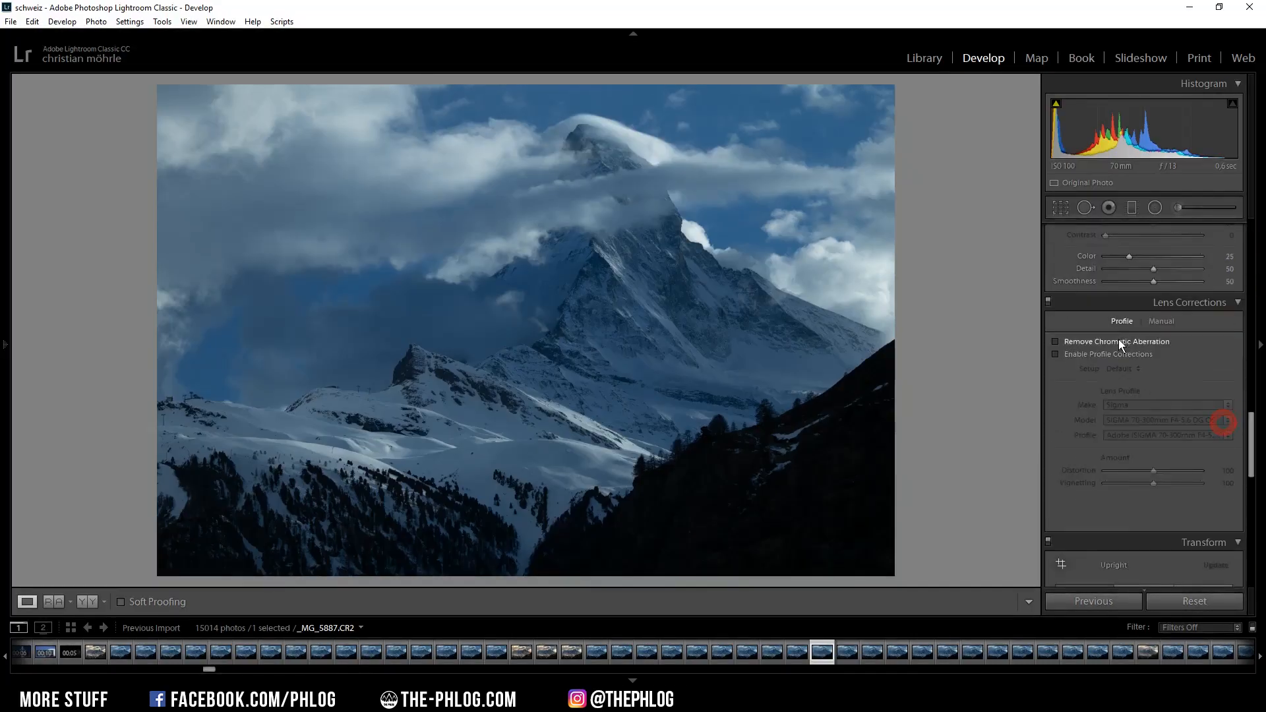
left_click(1057, 354)
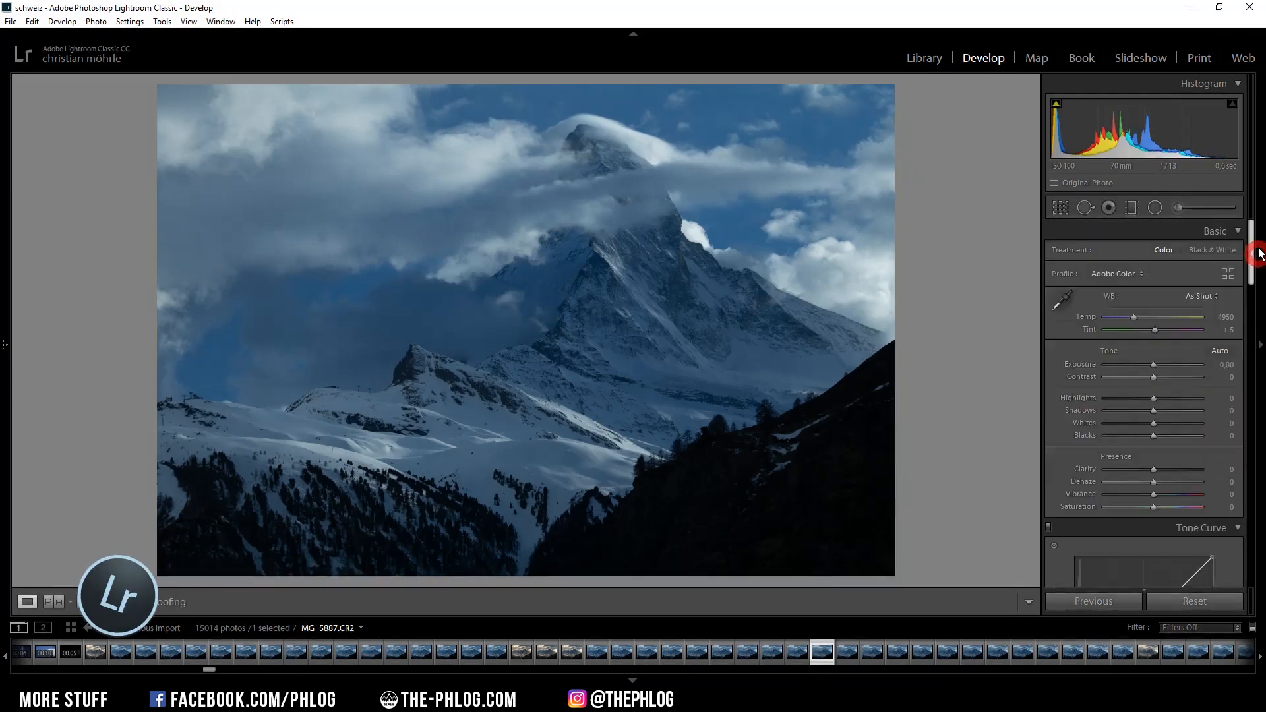
left_click(1118, 273)
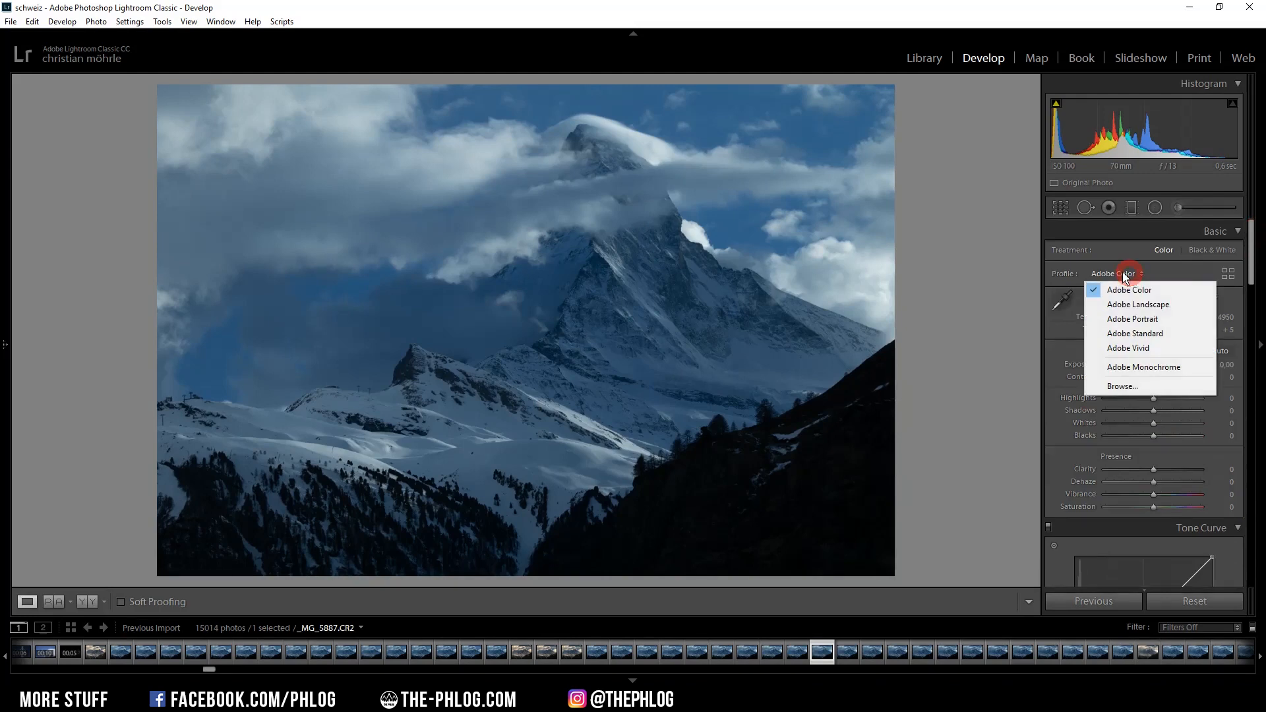
left_click(1134, 334)
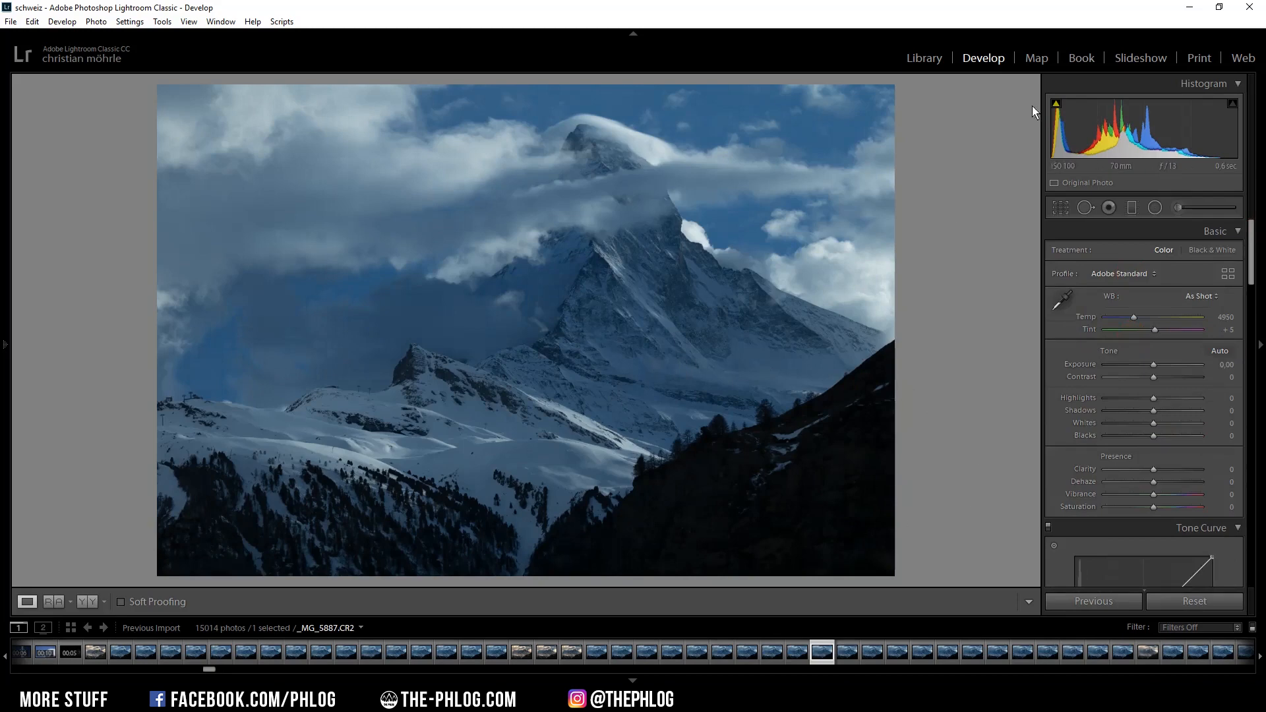
left_click(1201, 295)
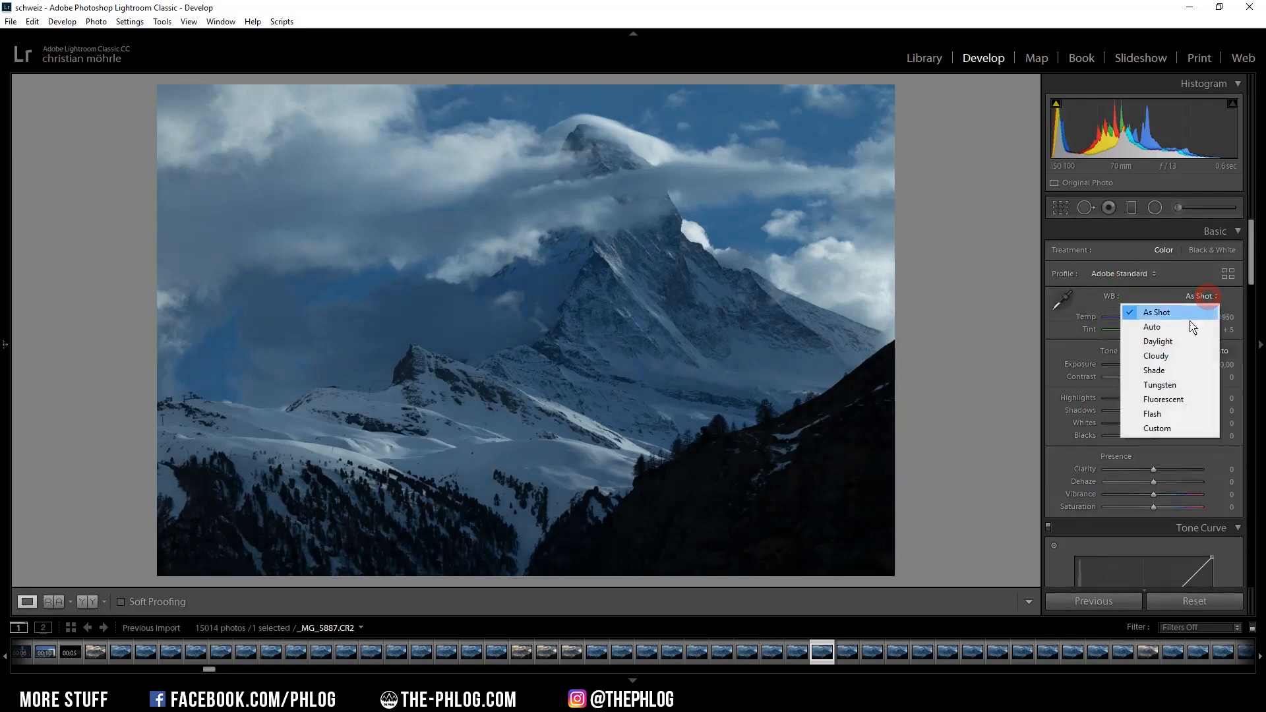
left_click(1152, 327)
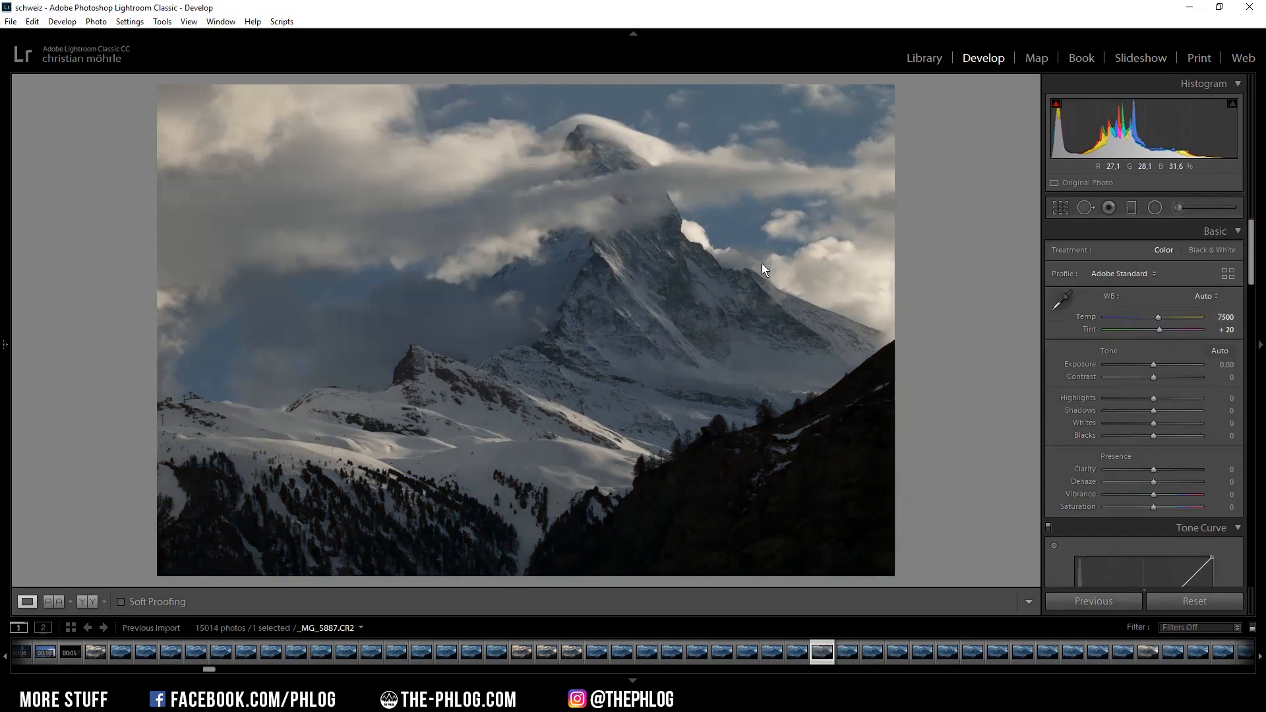
mouse_move(901, 552)
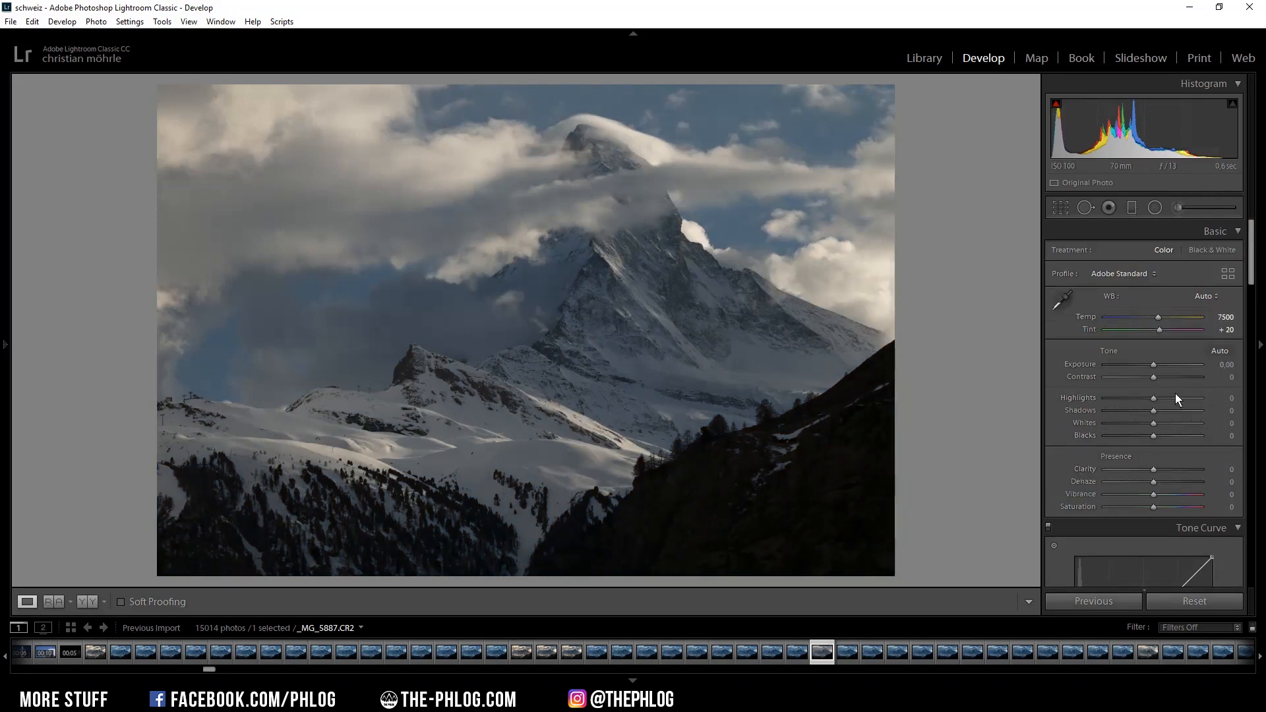
mouse_move(1155, 207)
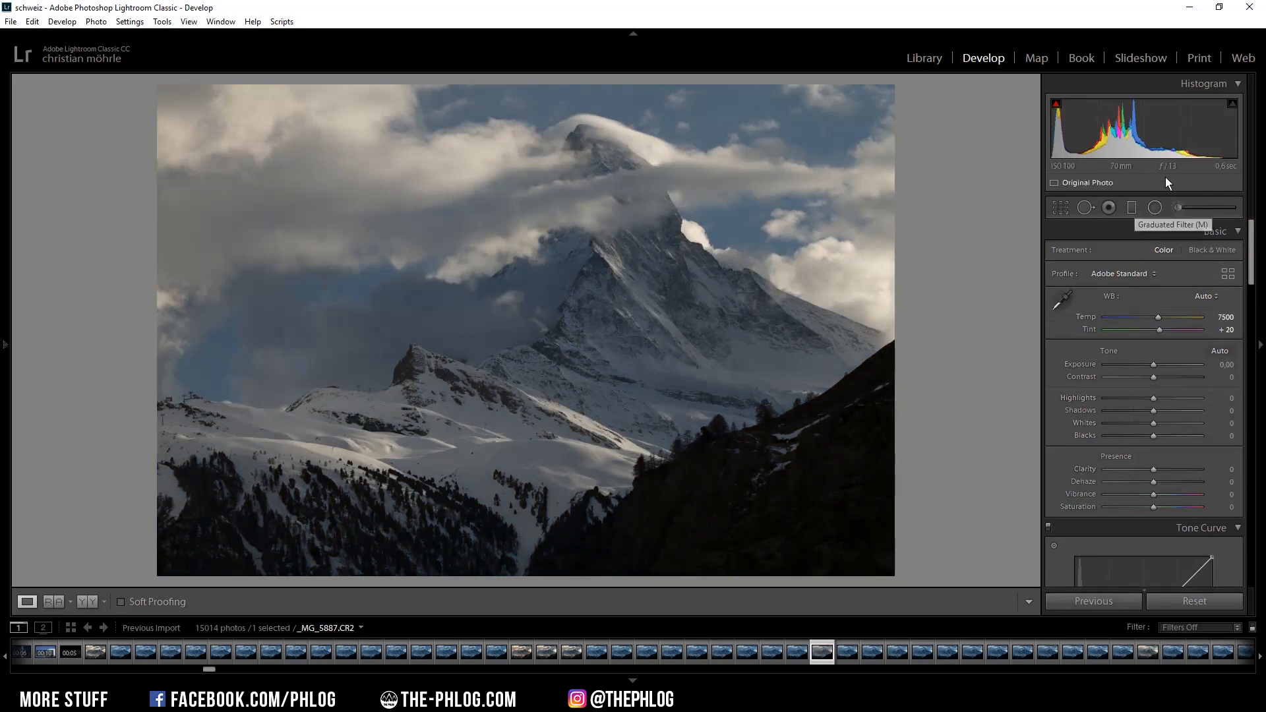
mouse_move(1053, 256)
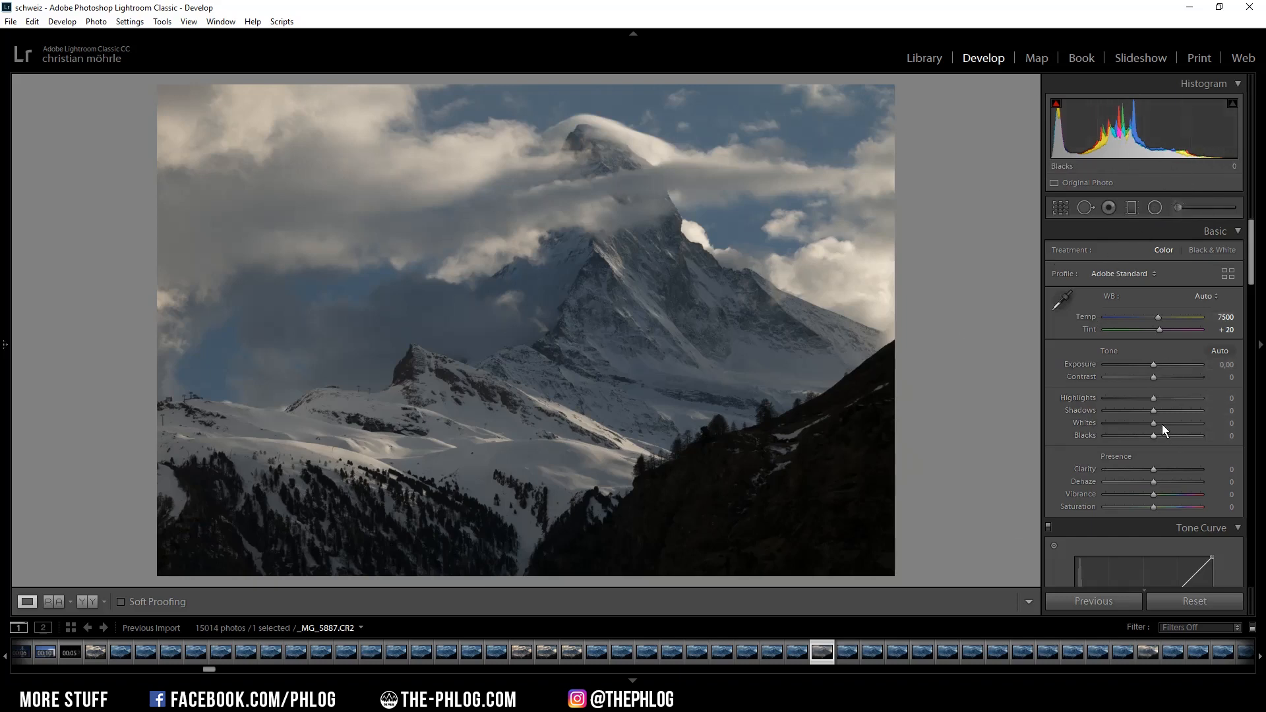
Set Whites +37, Shadows +46, Contrast +35, Blacks +9, Vibrance +12, Saturation +12
left_click_drag(1152, 424, 1170, 423)
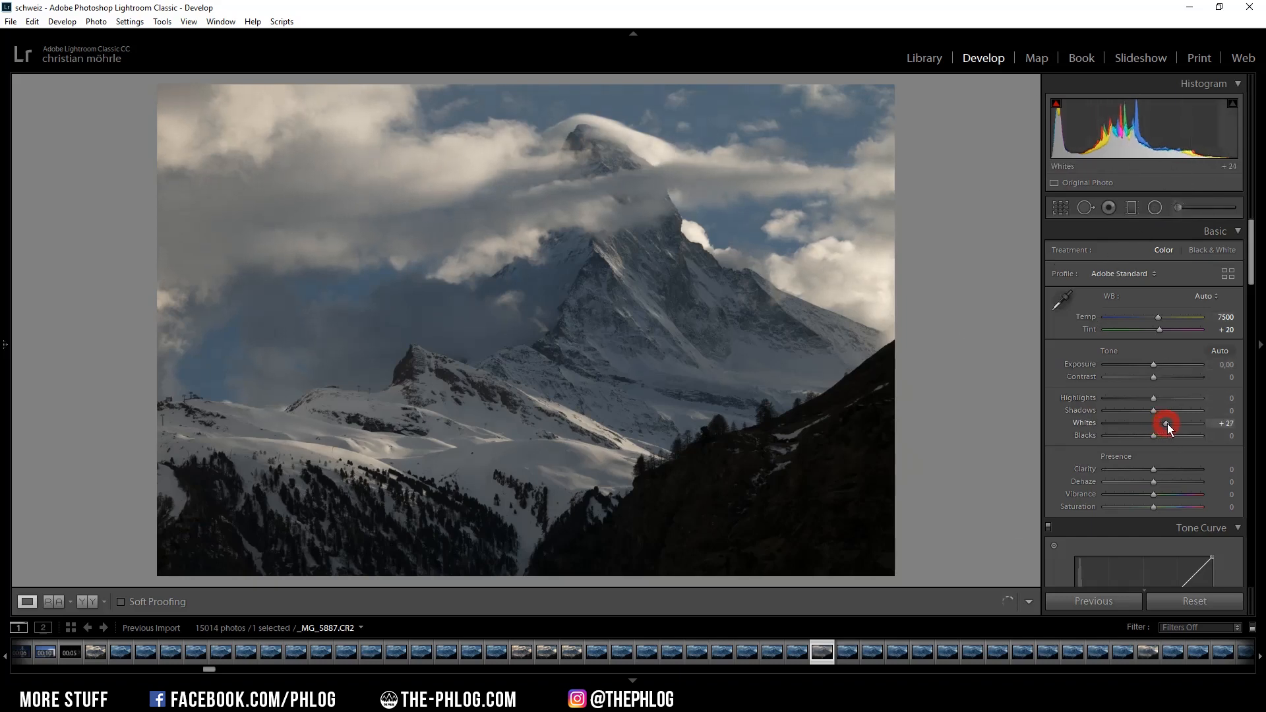
left_click_drag(1165, 423, 1172, 423)
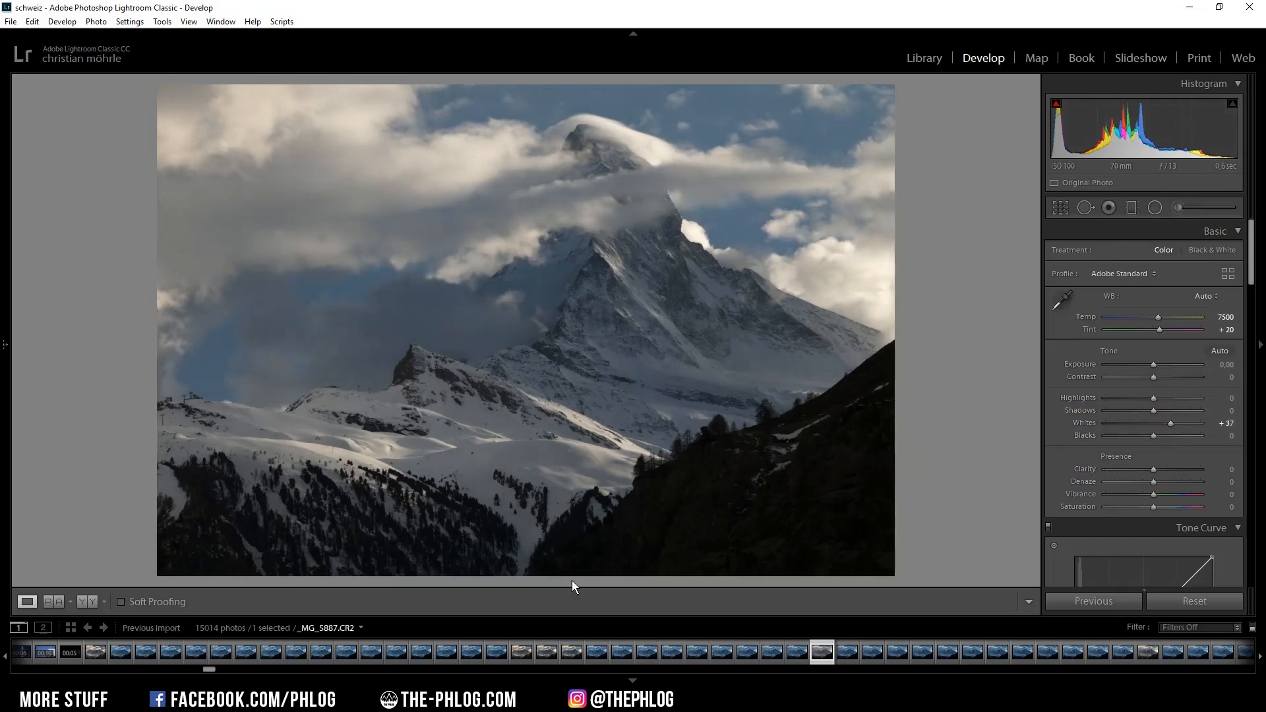
mouse_move(900, 549)
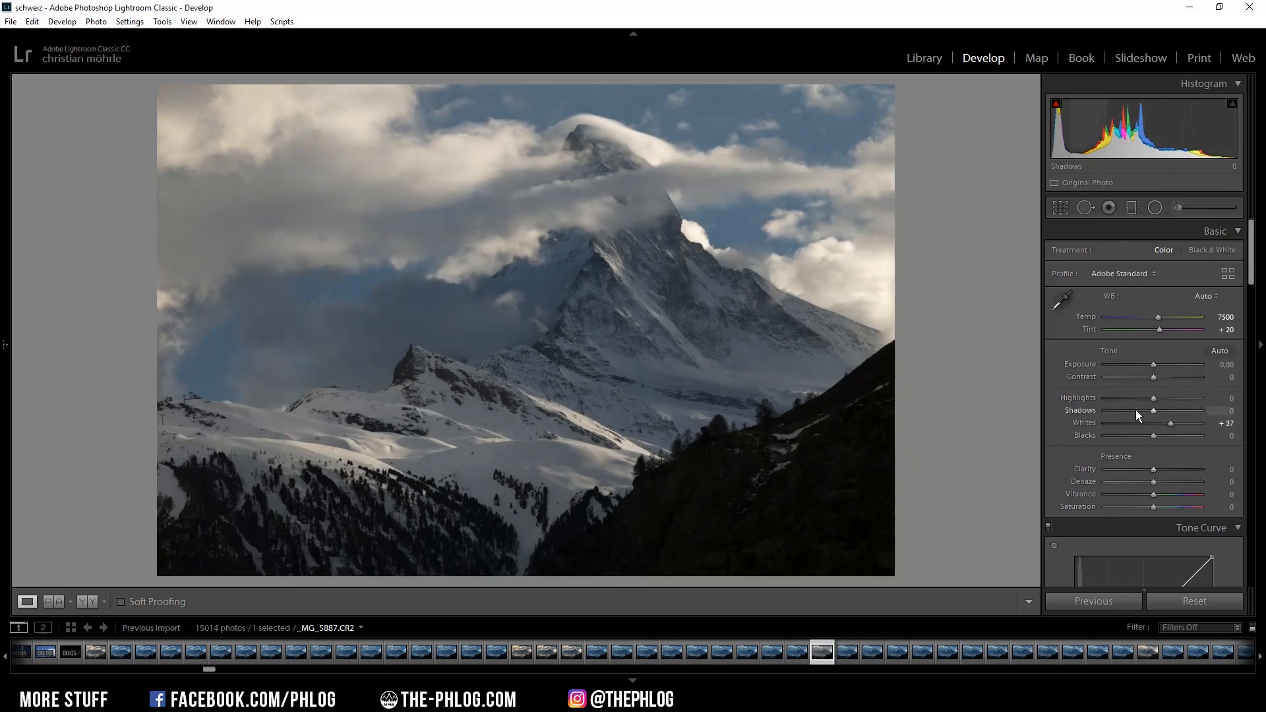
left_click_drag(1153, 409, 1166, 409)
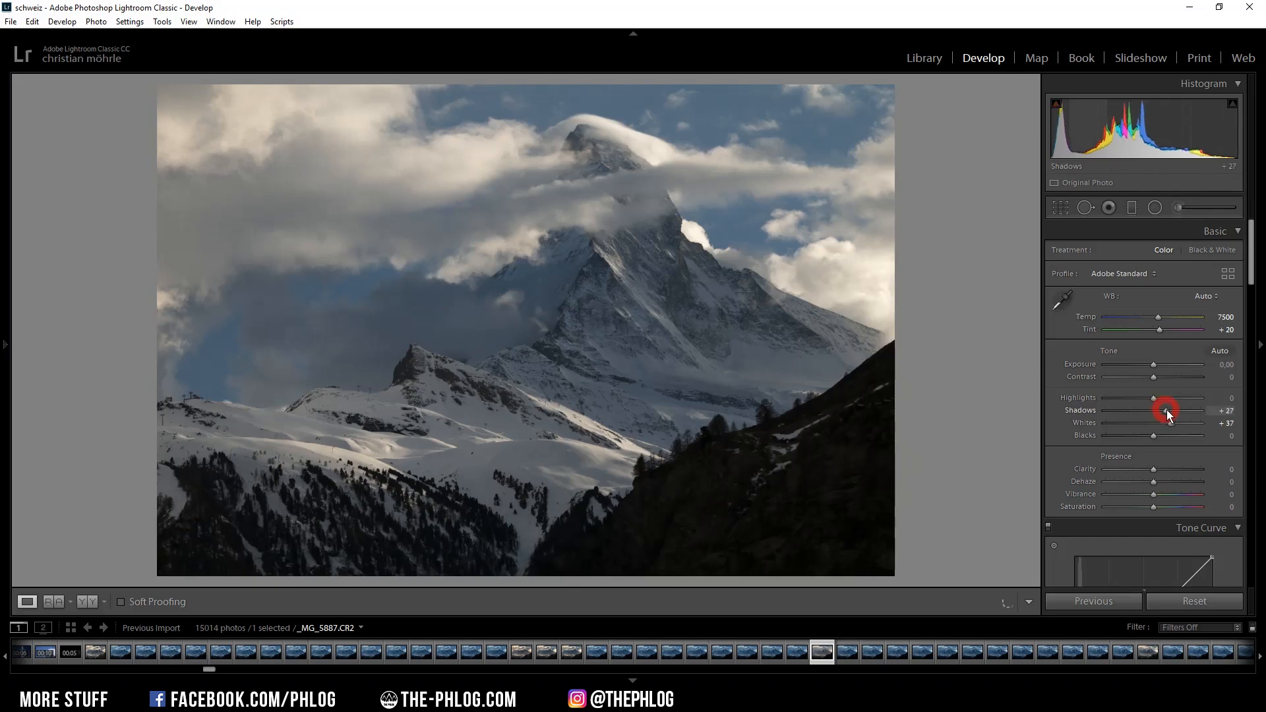
left_click_drag(1165, 411, 1175, 410)
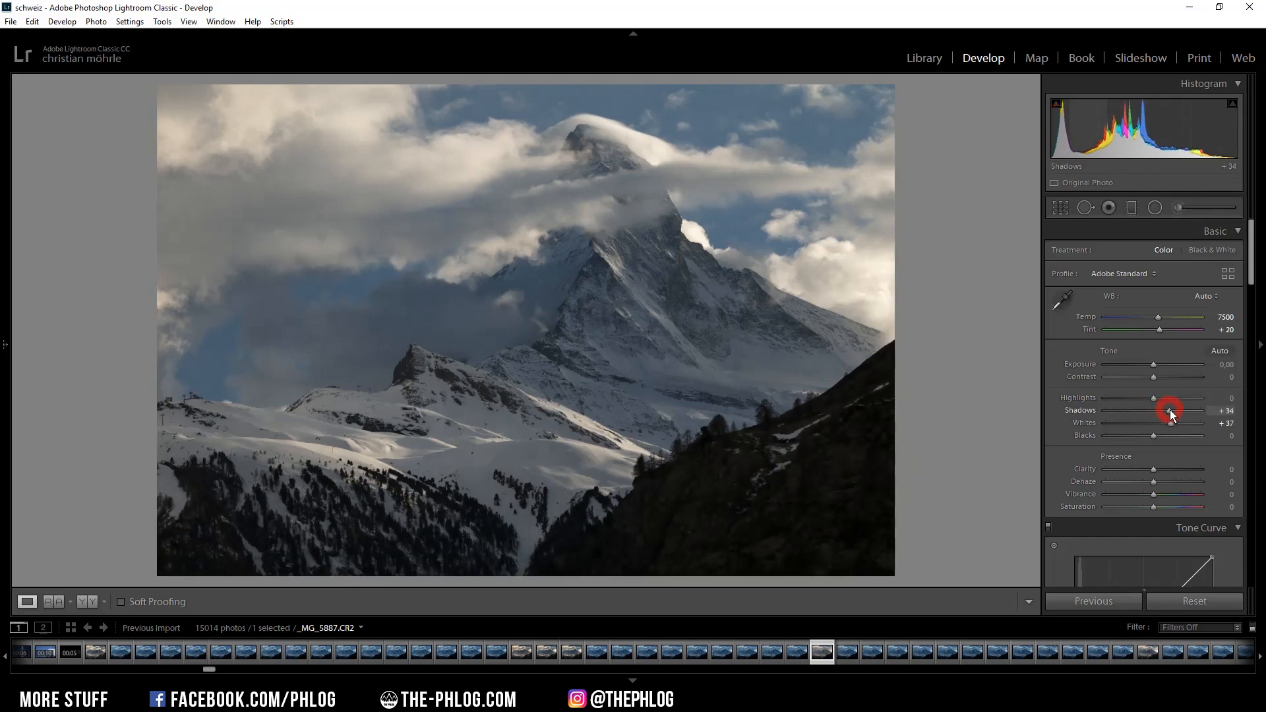
left_click_drag(1169, 410, 1176, 411)
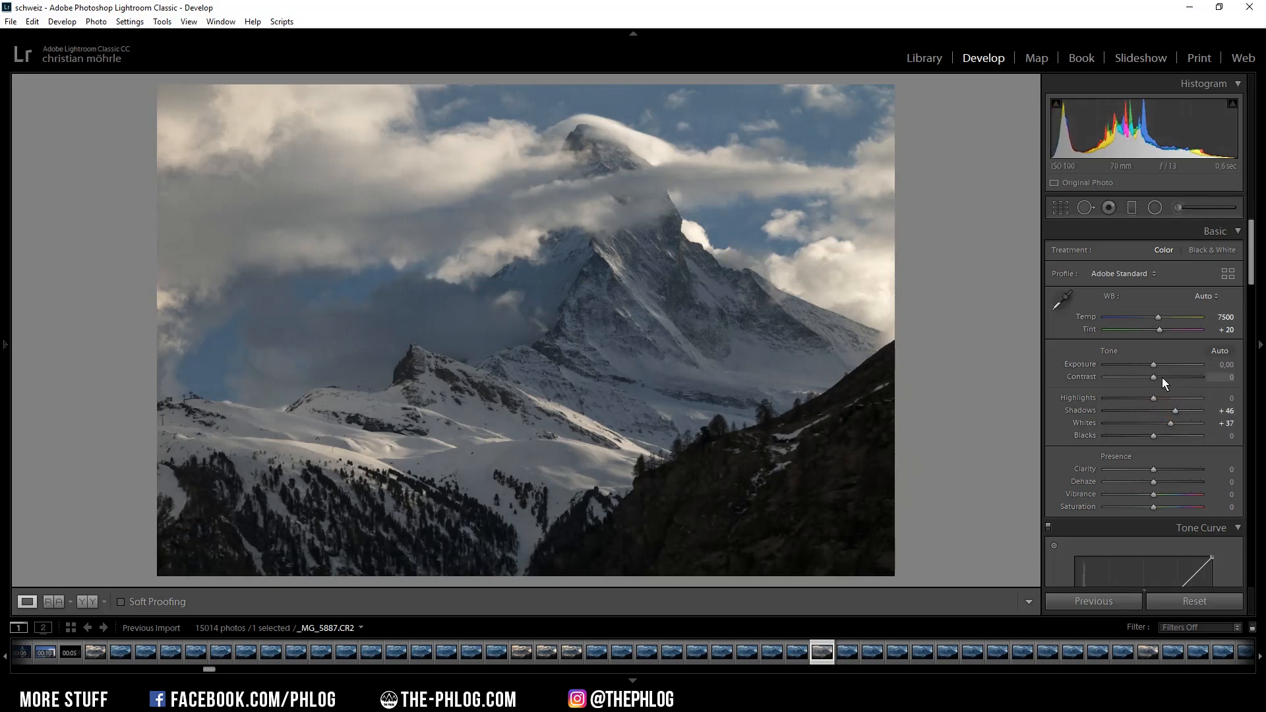
left_click_drag(1153, 377, 1166, 377)
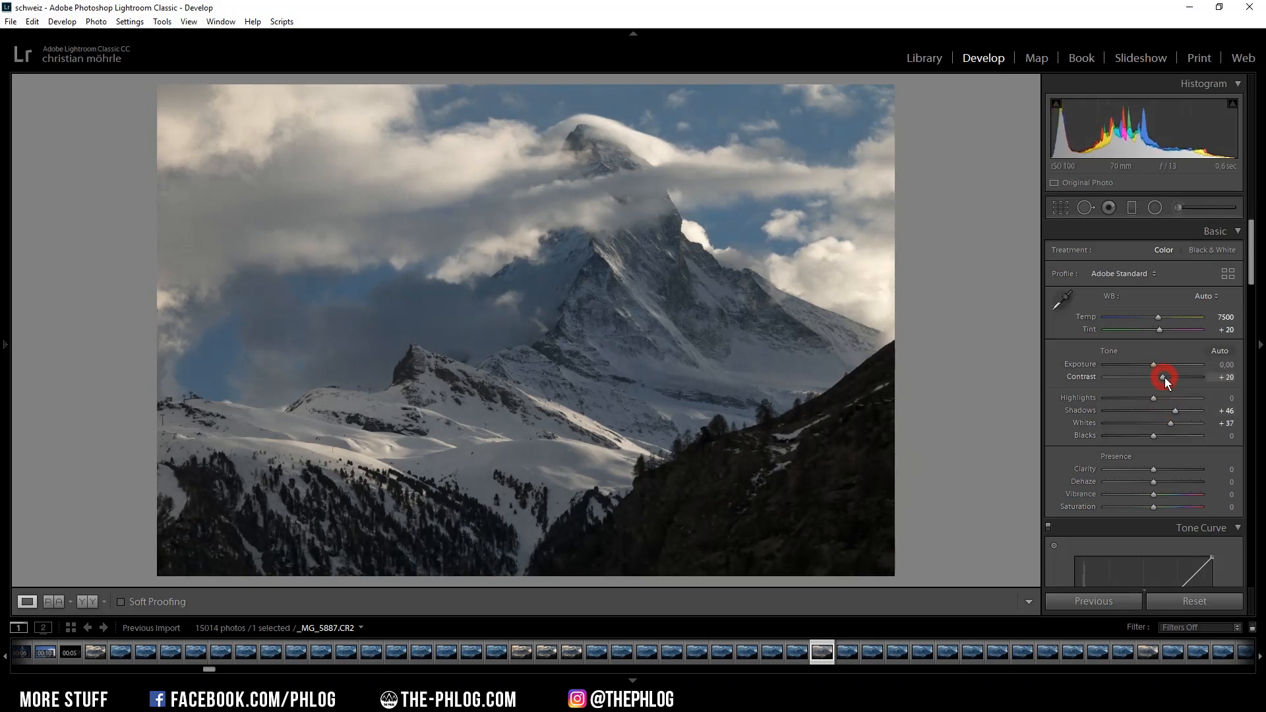
left_click_drag(1160, 377, 1177, 377)
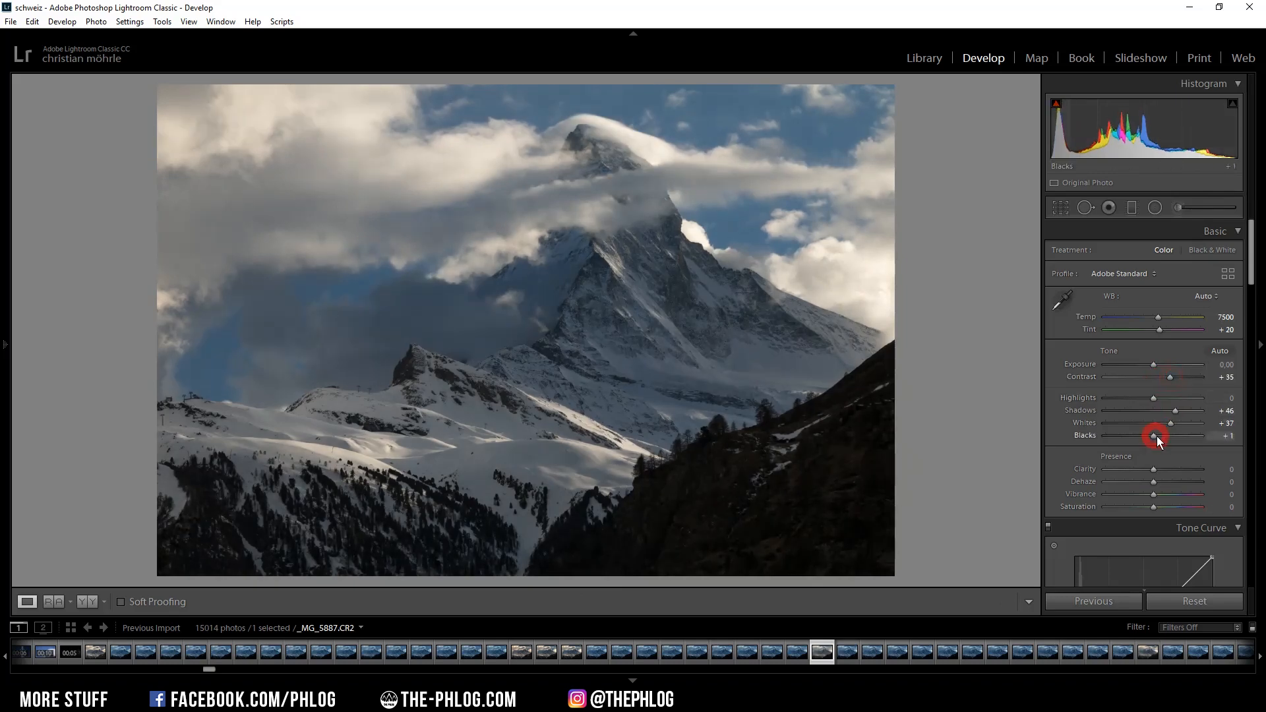
left_click_drag(1153, 435, 1156, 435)
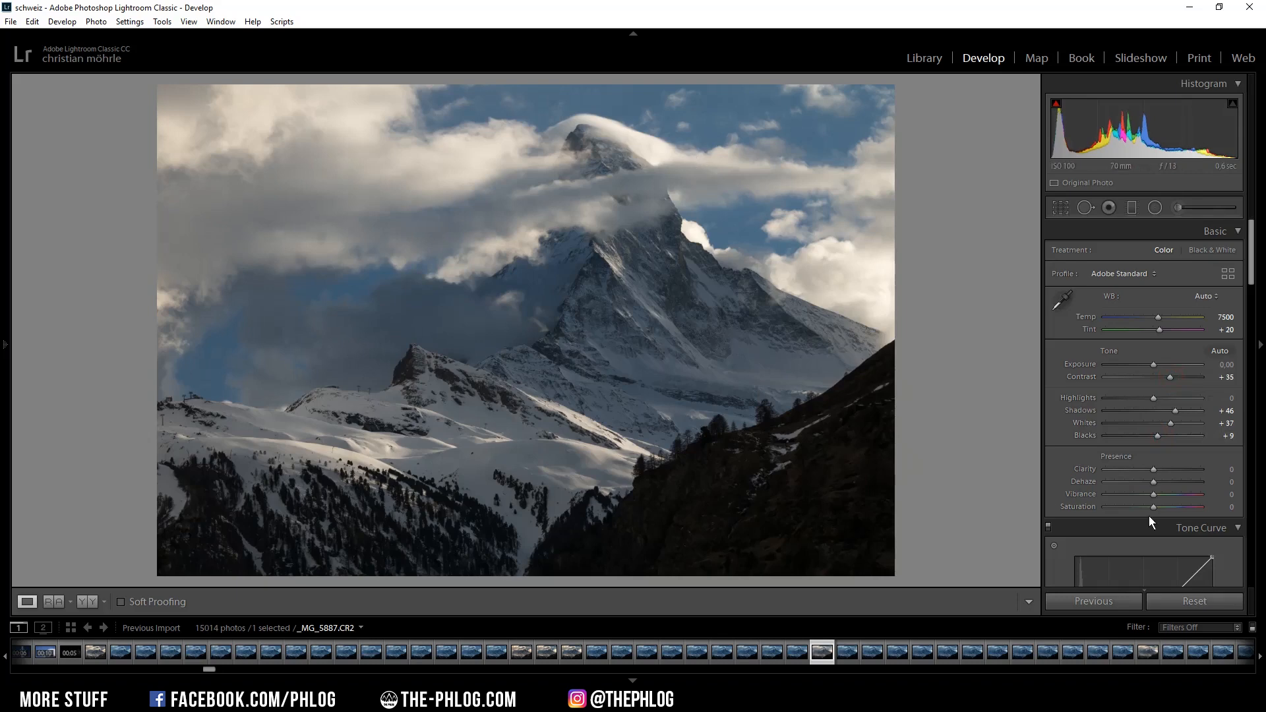
left_click_drag(1153, 494, 1158, 494)
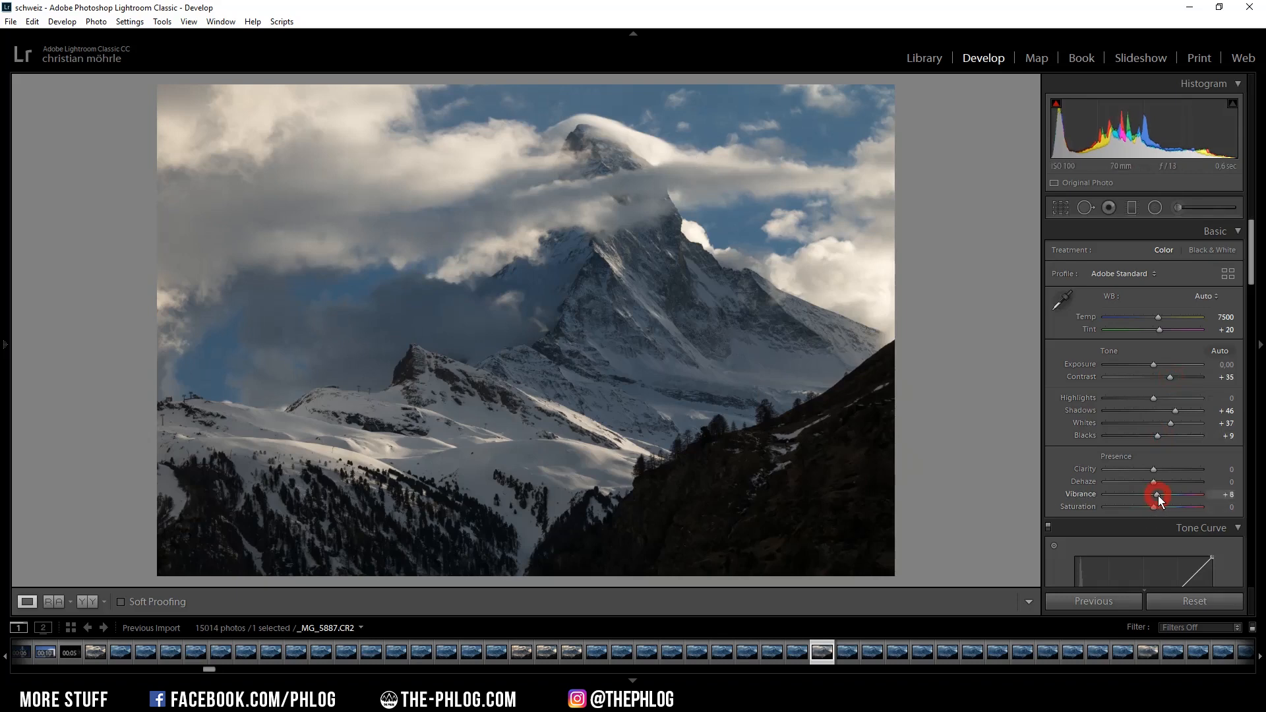
left_click_drag(1156, 496, 1163, 495)
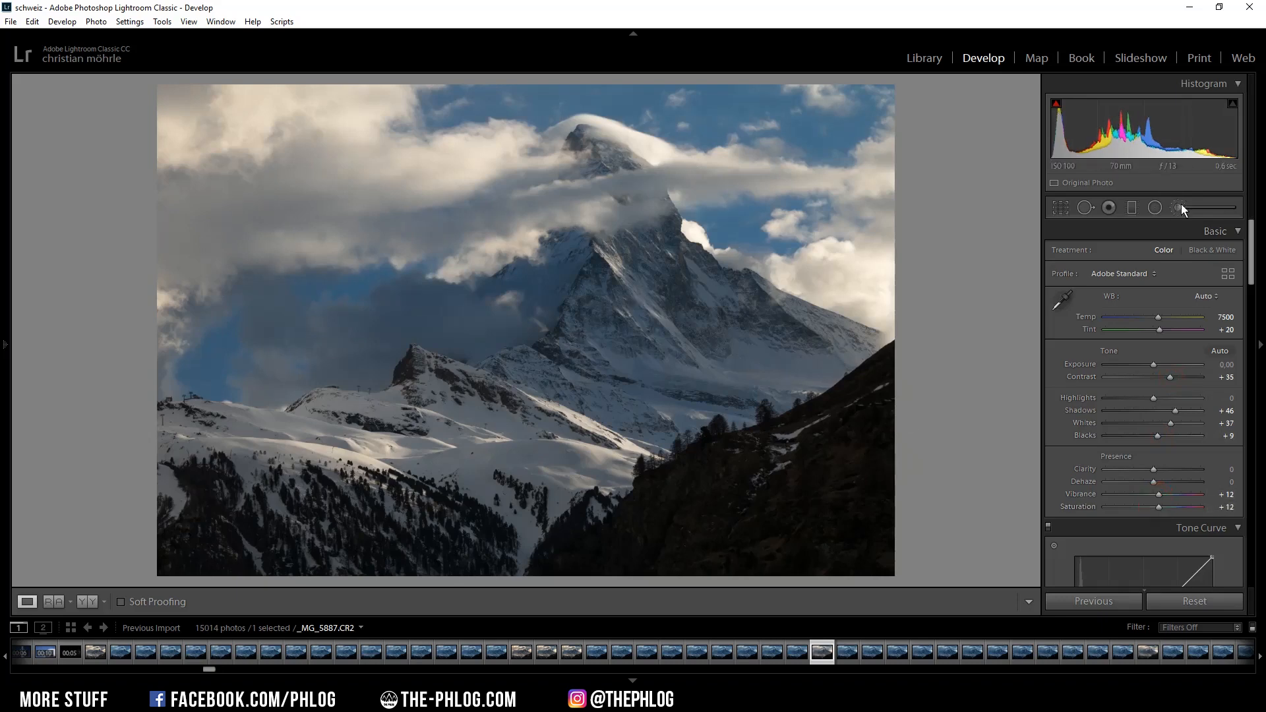
Place a graduated filter across the mountain photo and give it Clarity +28
left_click(1155, 207)
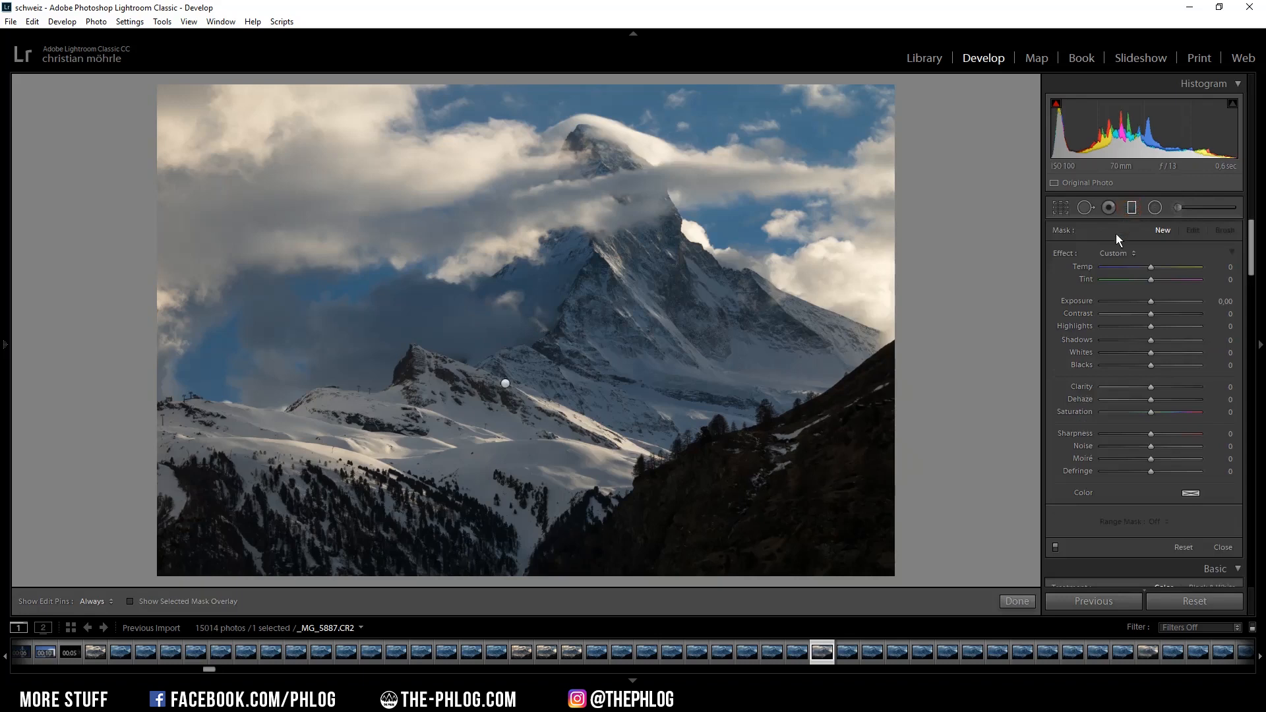
left_click(504, 383)
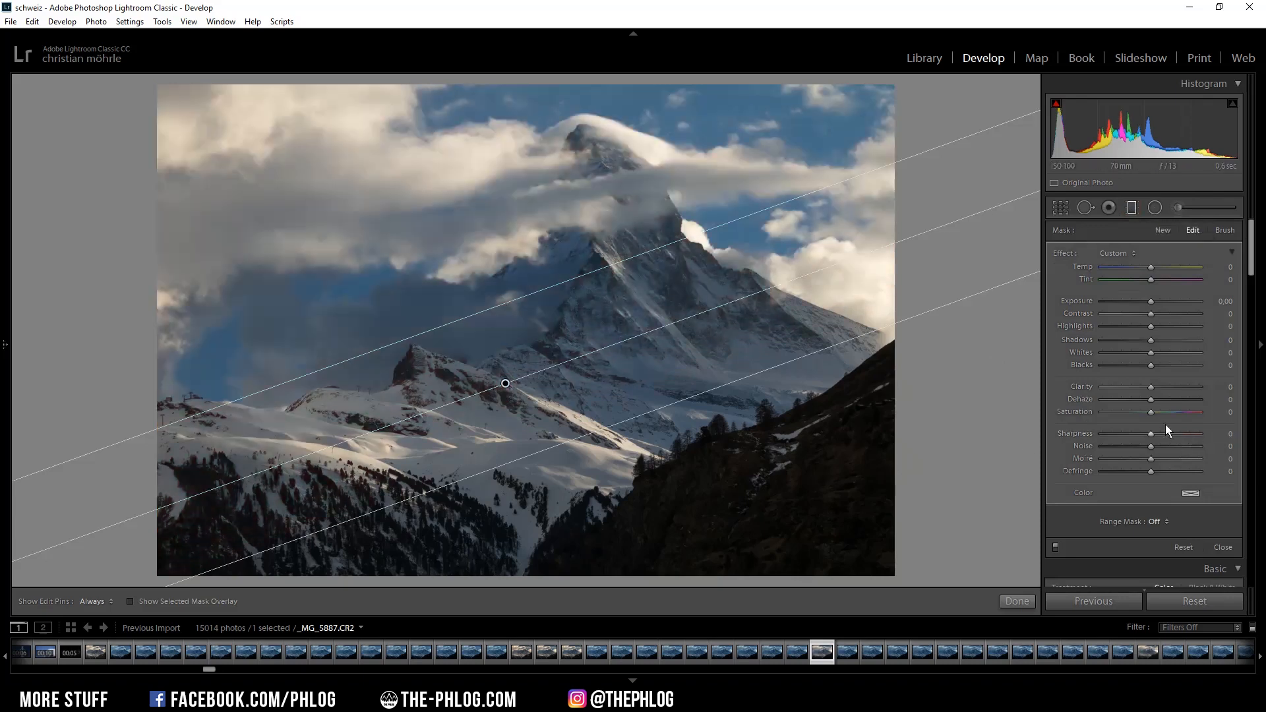
mouse_move(796, 291)
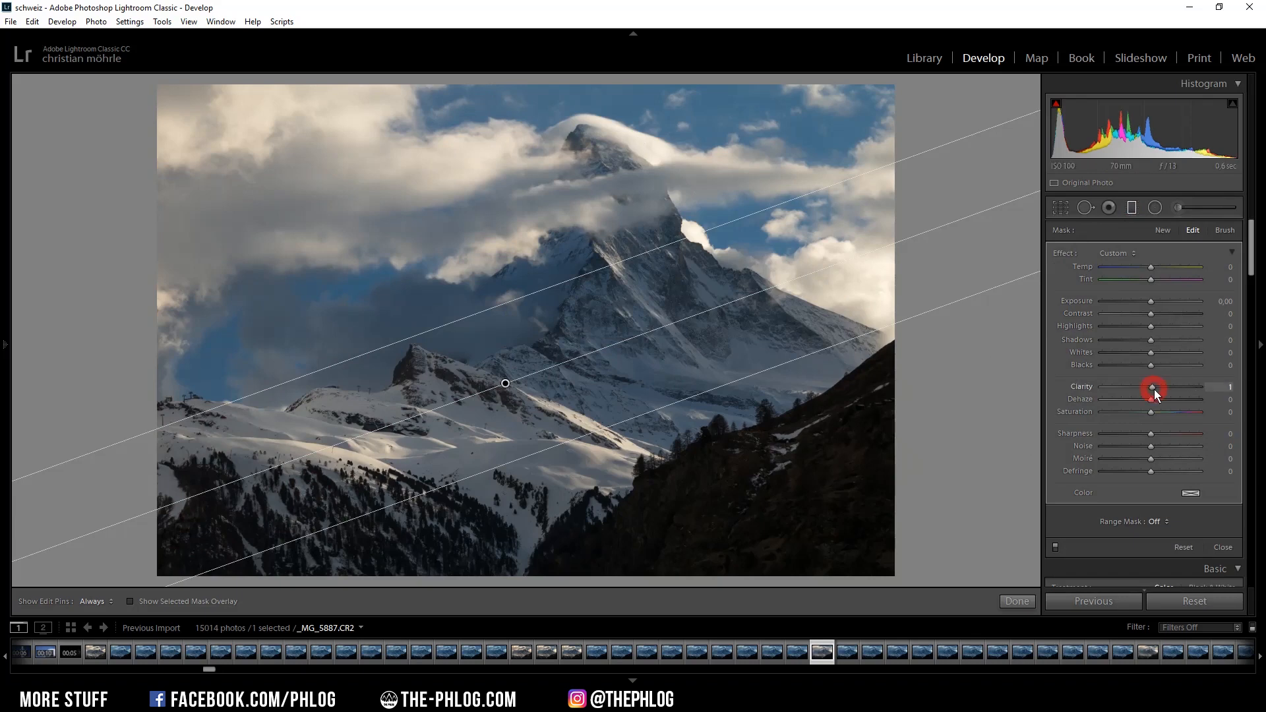
left_click_drag(1153, 389, 1156, 388)
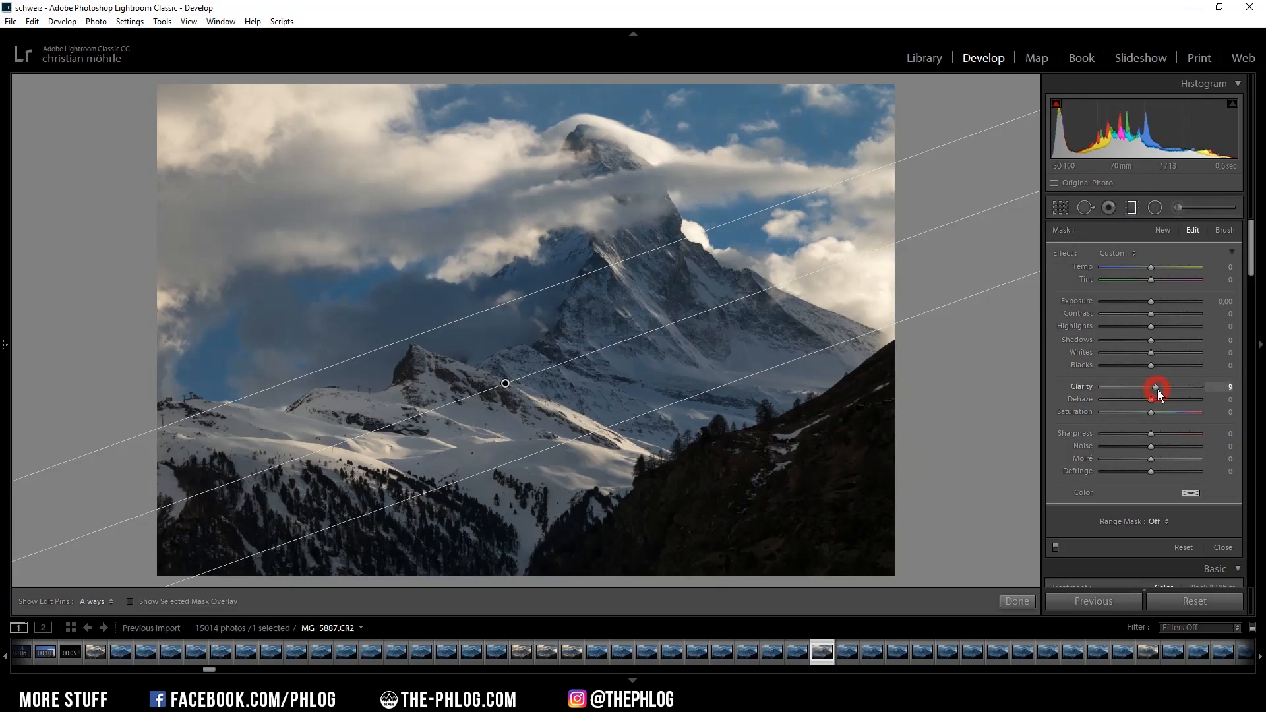
left_click_drag(1157, 387, 1169, 387)
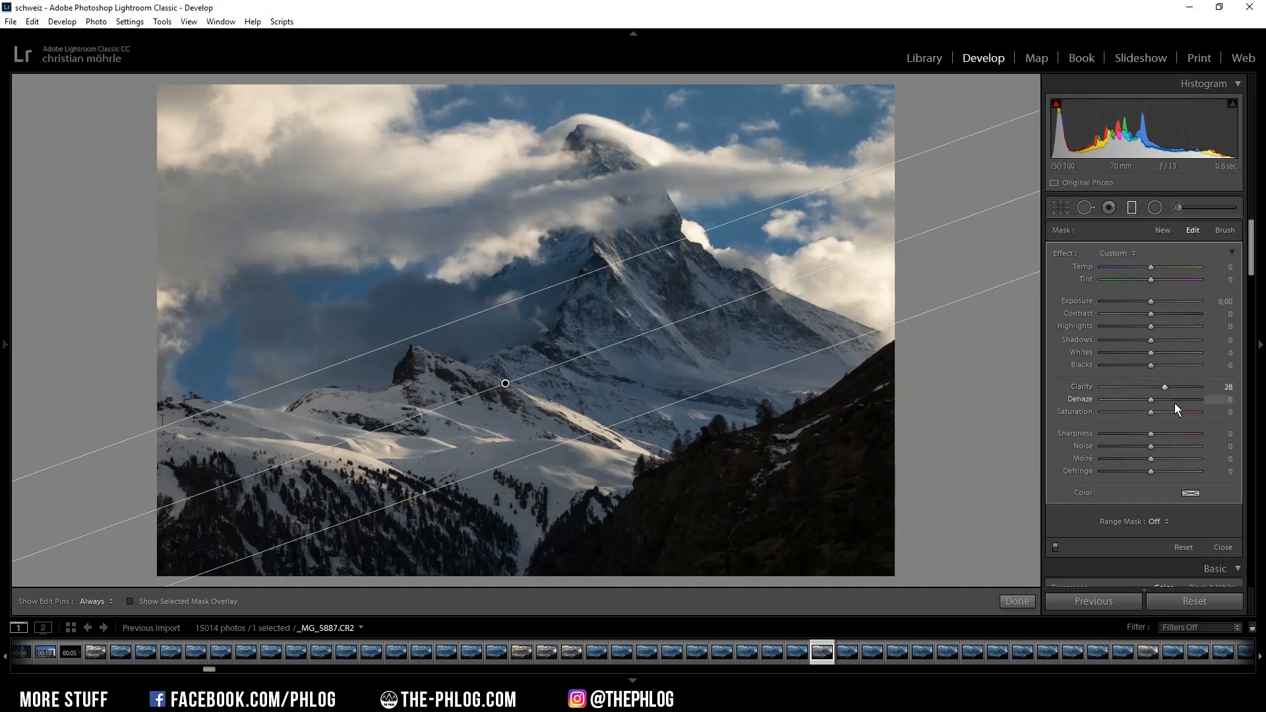
mouse_move(1155, 208)
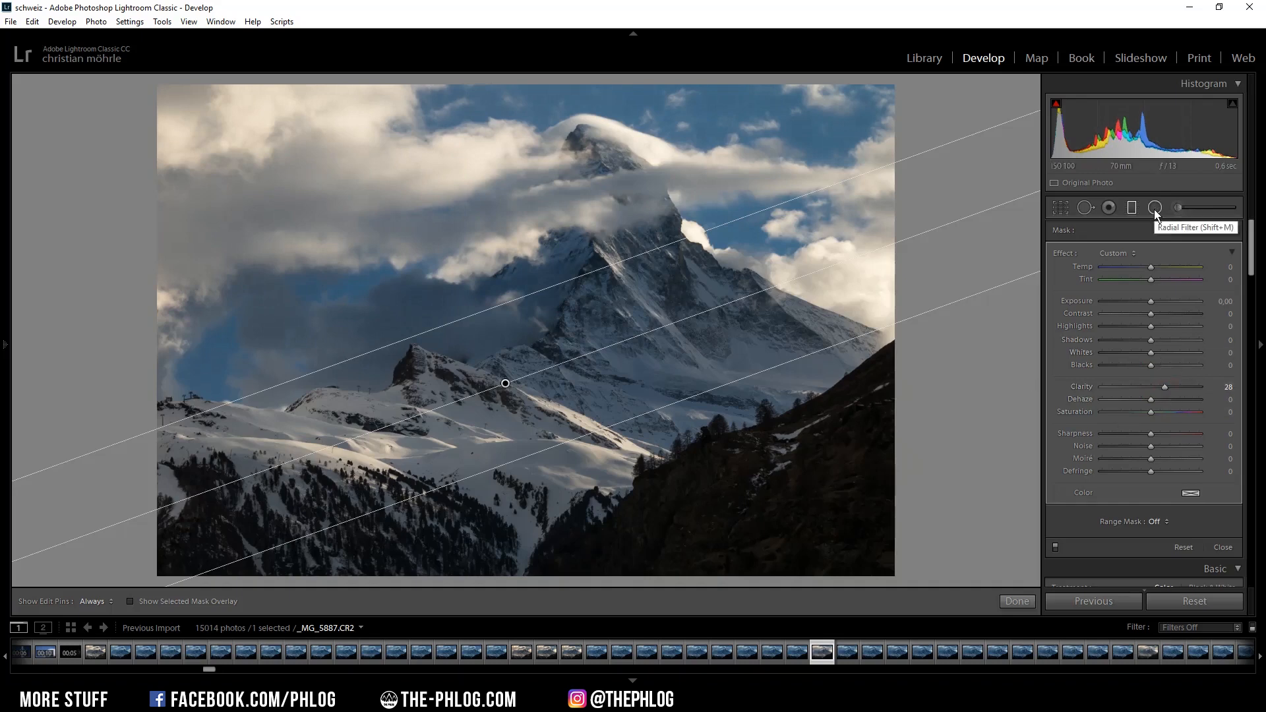
Add an inverted radial filter on the right with Blacks 100 and Whites about +9
left_click(1155, 208)
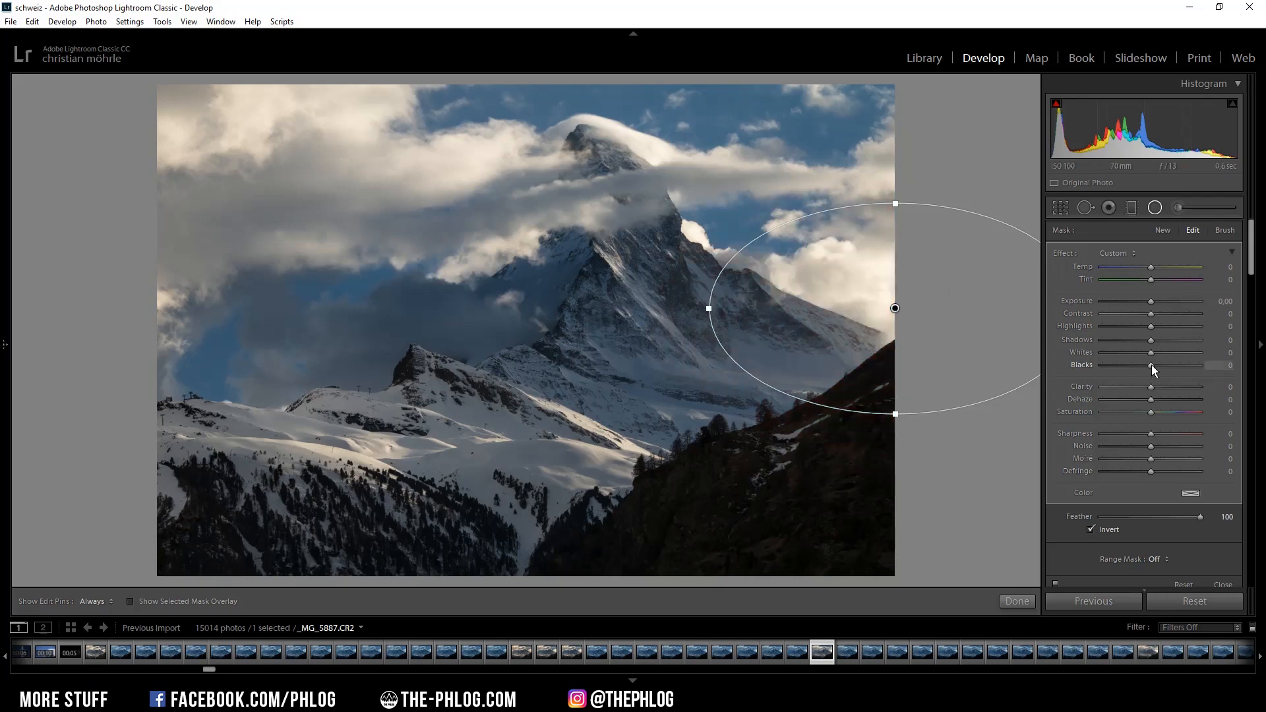
left_click_drag(1150, 364, 1183, 365)
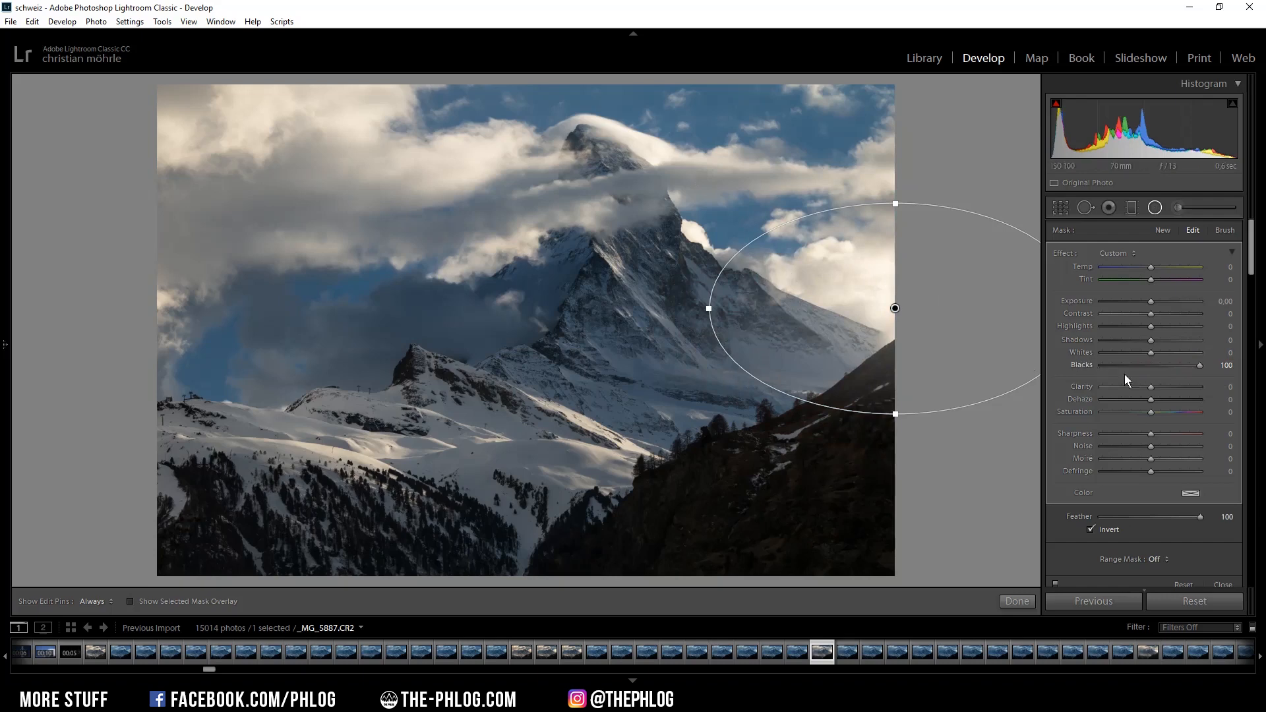
left_click(1151, 353)
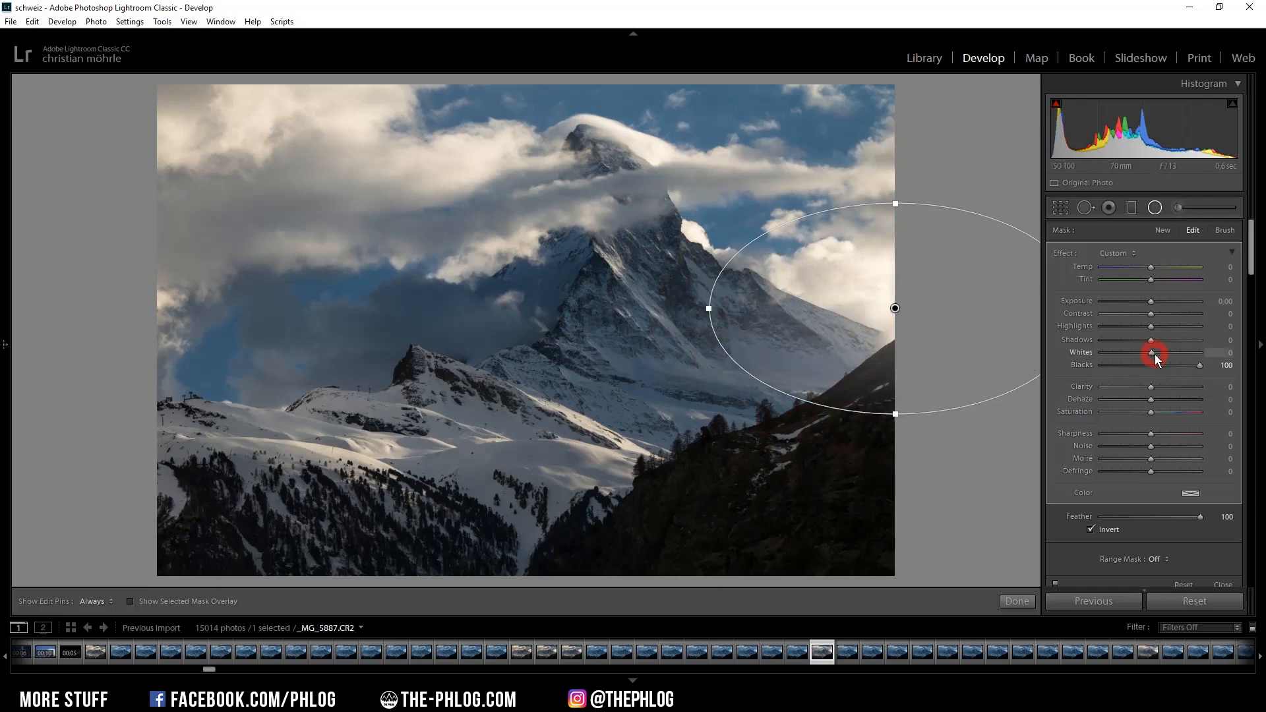
left_click_drag(1152, 355, 1158, 355)
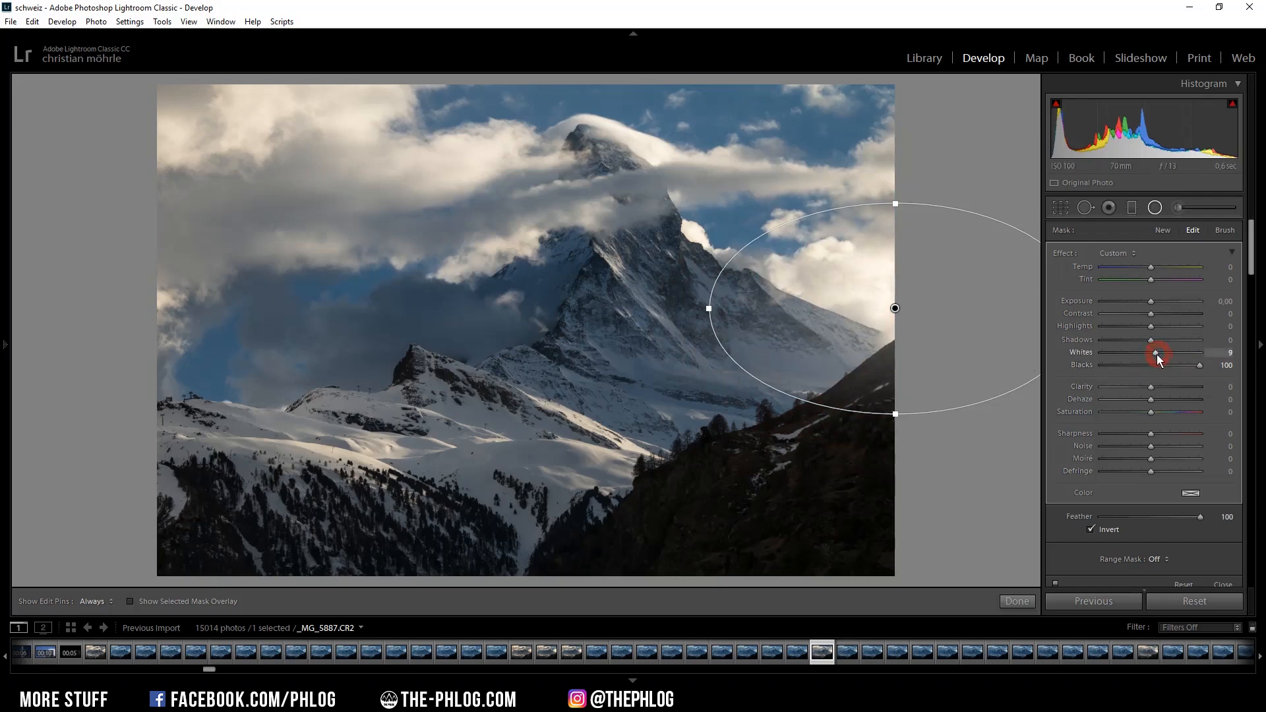
left_click(1015, 601)
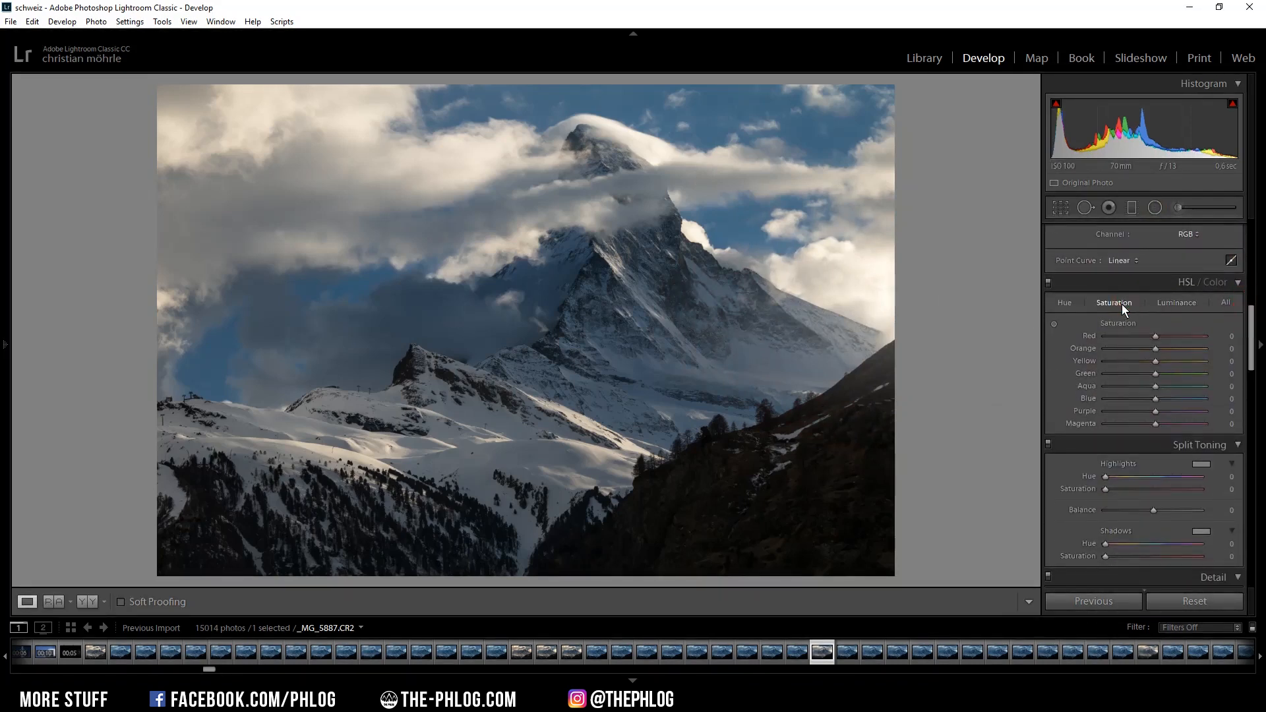
Set Yellow saturation to +11 in HSL and switch to the Luminance view
left_click_drag(1155, 362, 1156, 362)
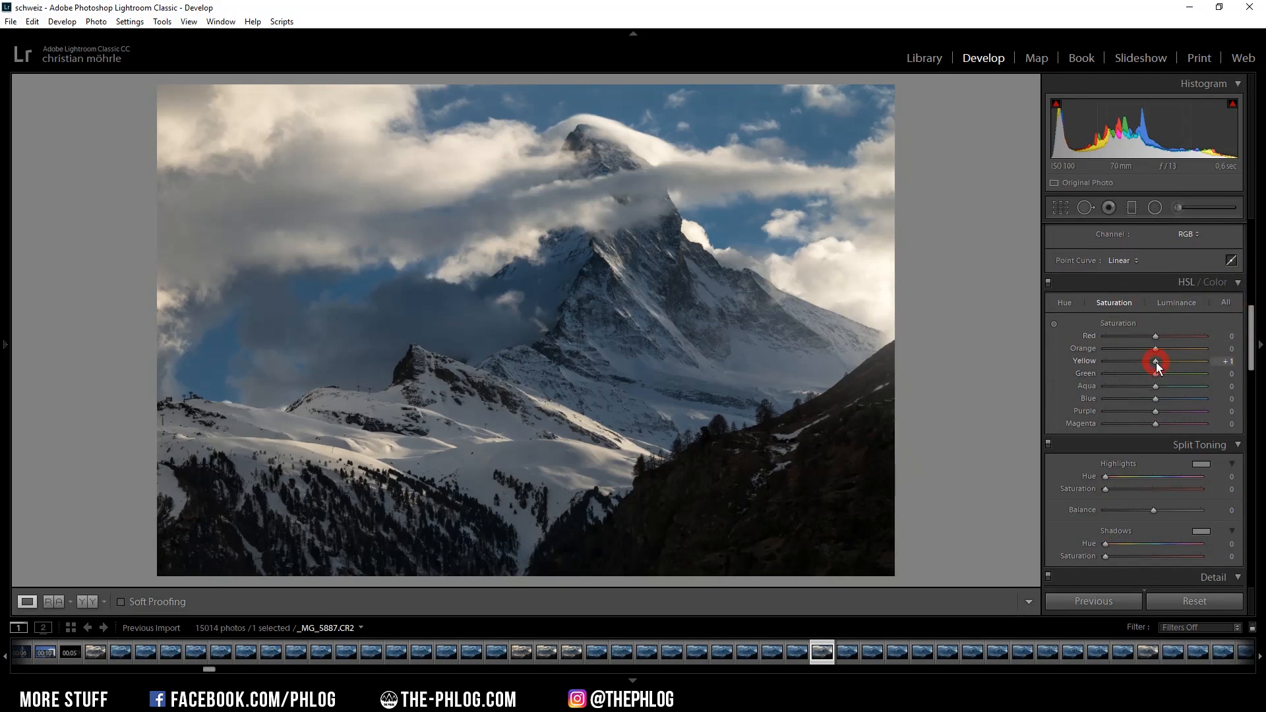
left_click_drag(1156, 363, 1166, 362)
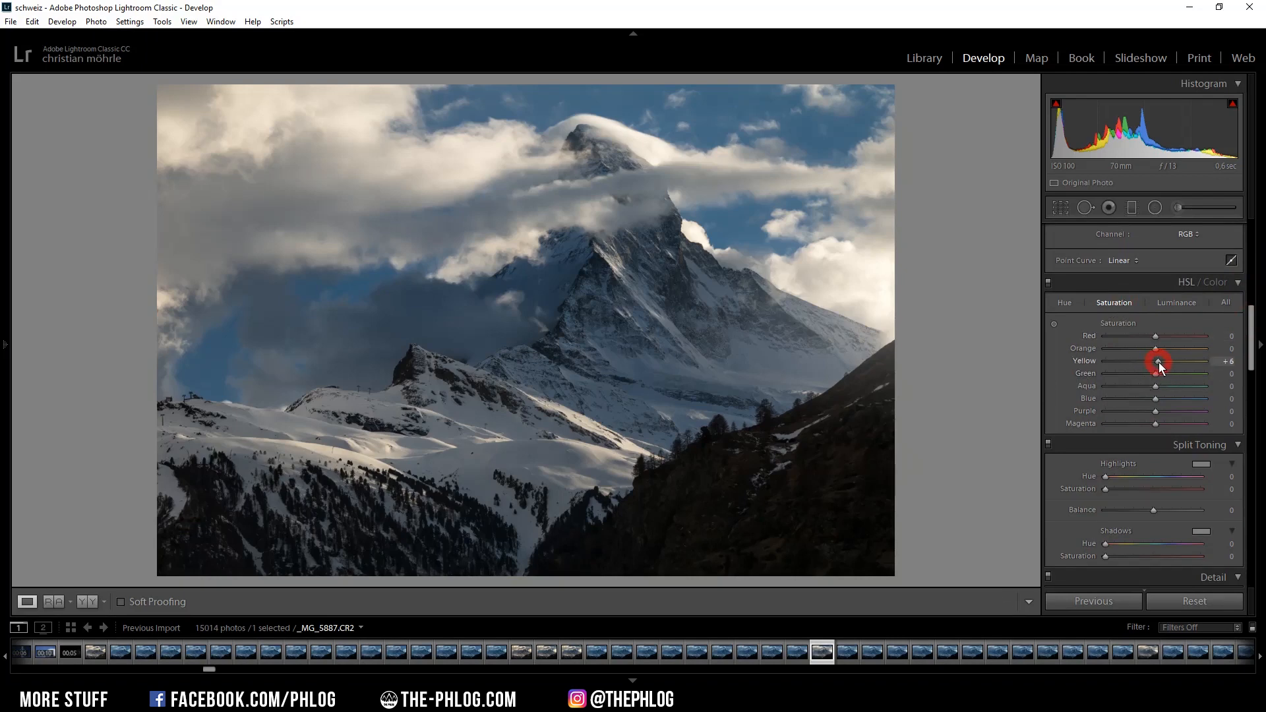
left_click_drag(1158, 362, 1175, 362)
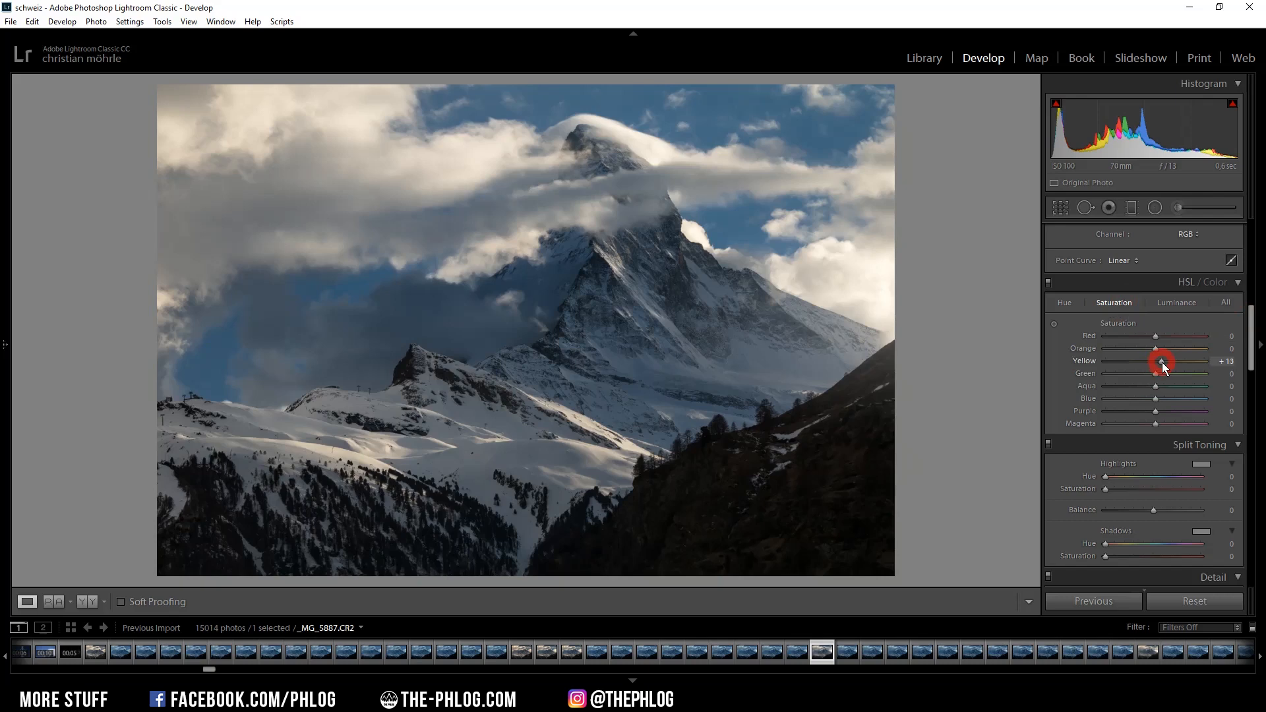
left_click_drag(1163, 361, 1159, 361)
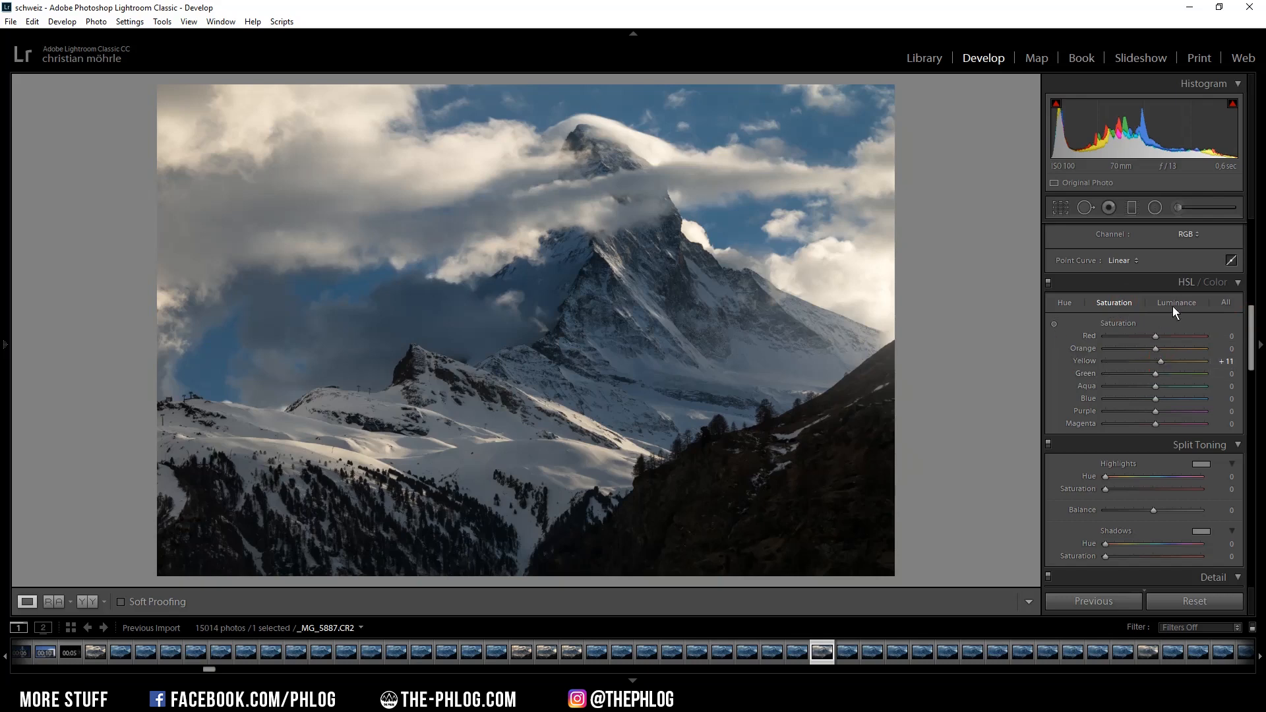
left_click(1175, 302)
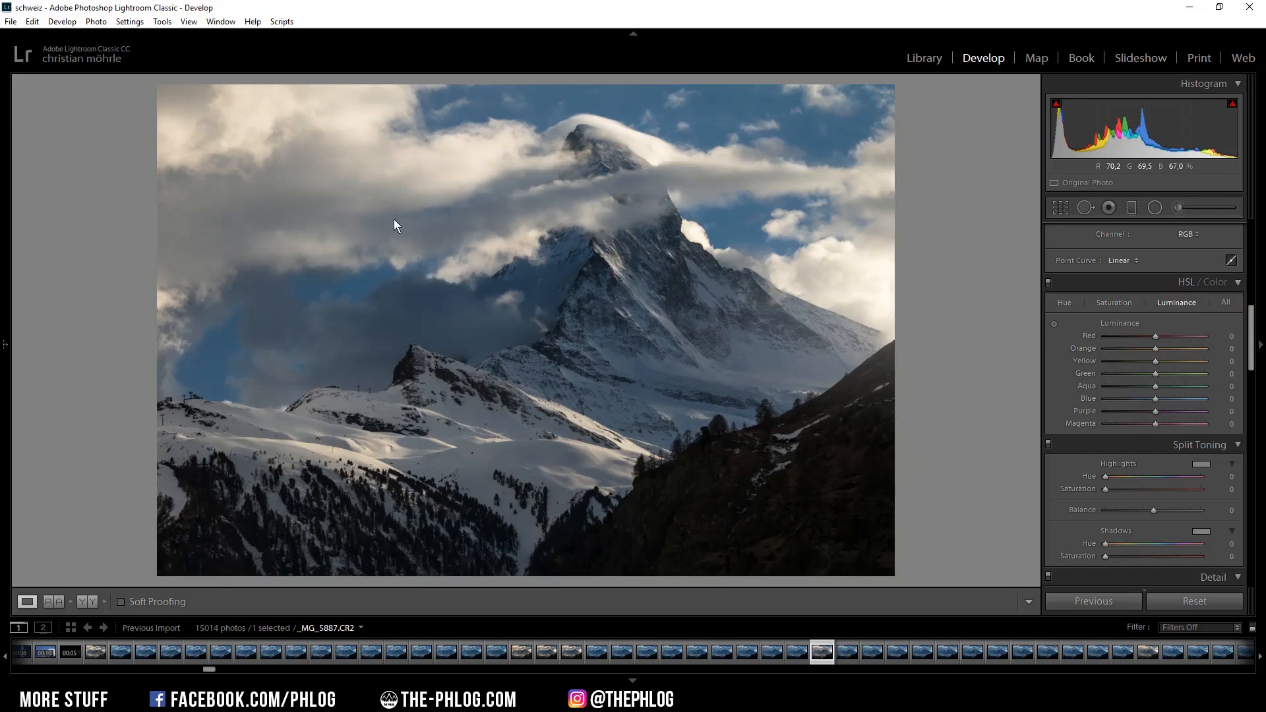
mouse_move(781, 236)
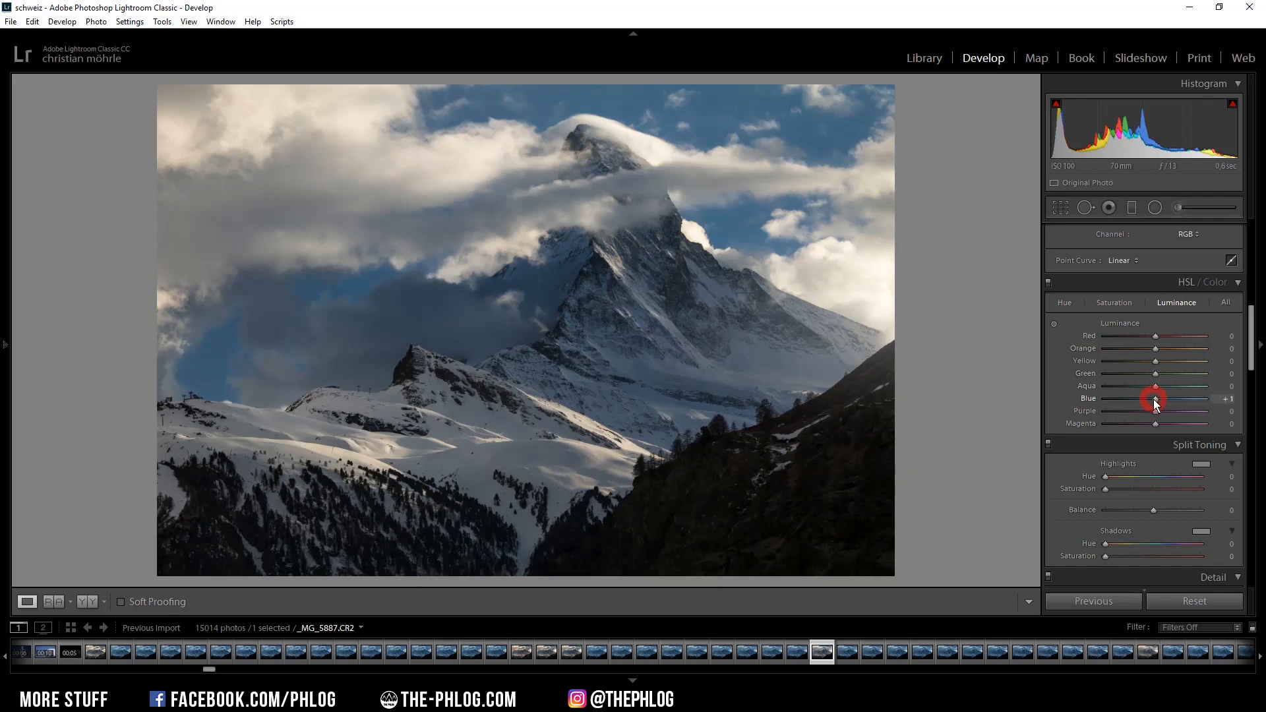
Lower Blue luminance in HSL to −48 to darken the sky
left_click_drag(1179, 398, 1137, 398)
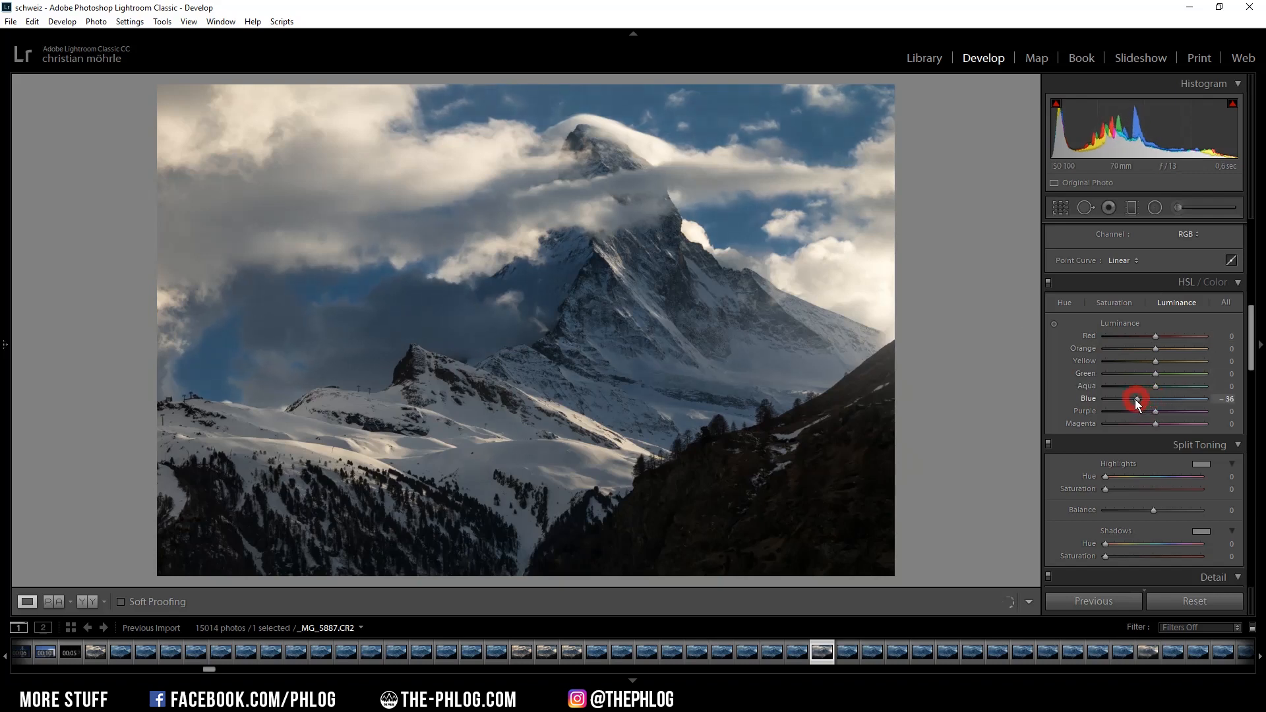
left_click_drag(1142, 399, 1125, 399)
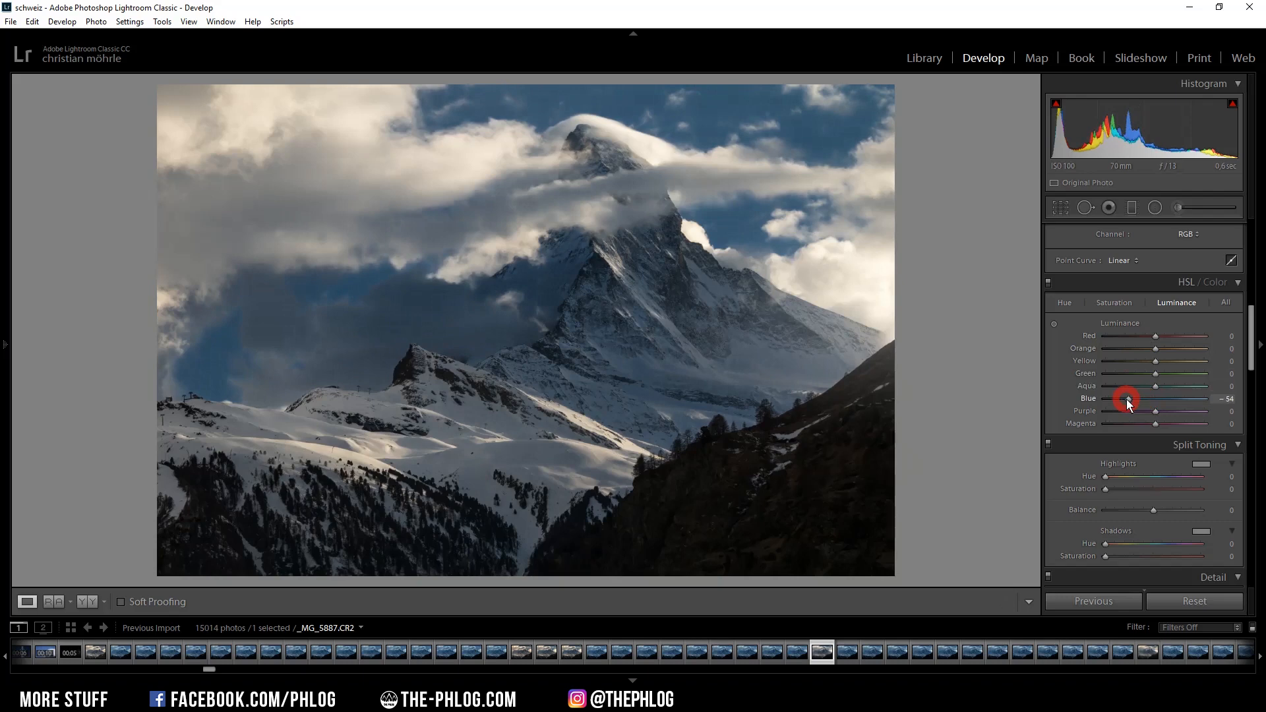
left_click_drag(1126, 399, 1130, 403)
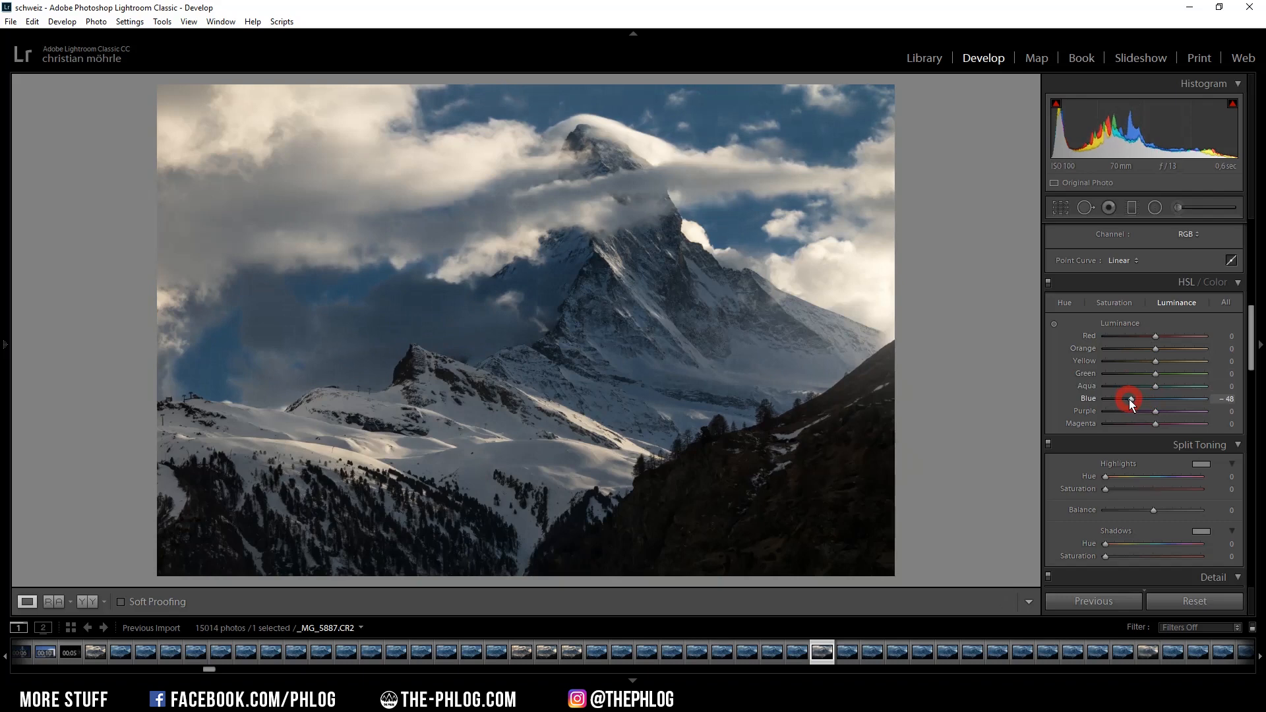
mouse_move(691, 123)
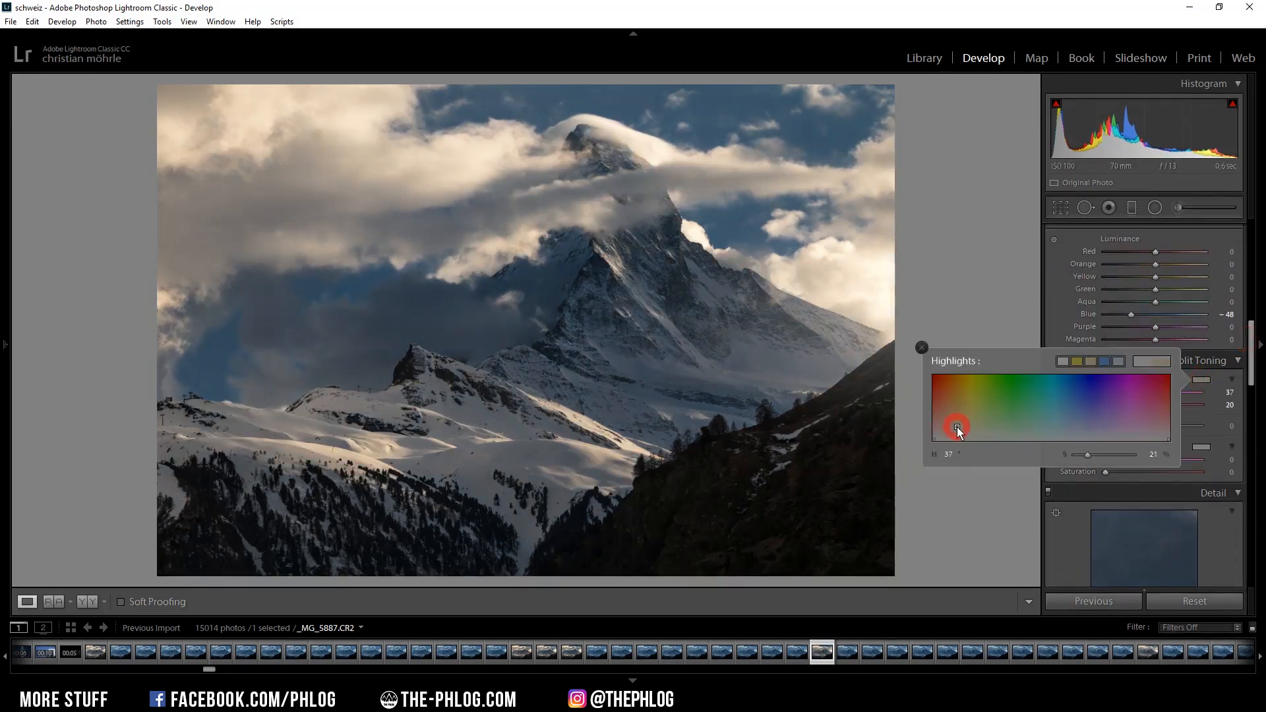
Split-tone the highlights with hue 47, saturation 36 and balance about −71
left_click_drag(956, 428, 961, 425)
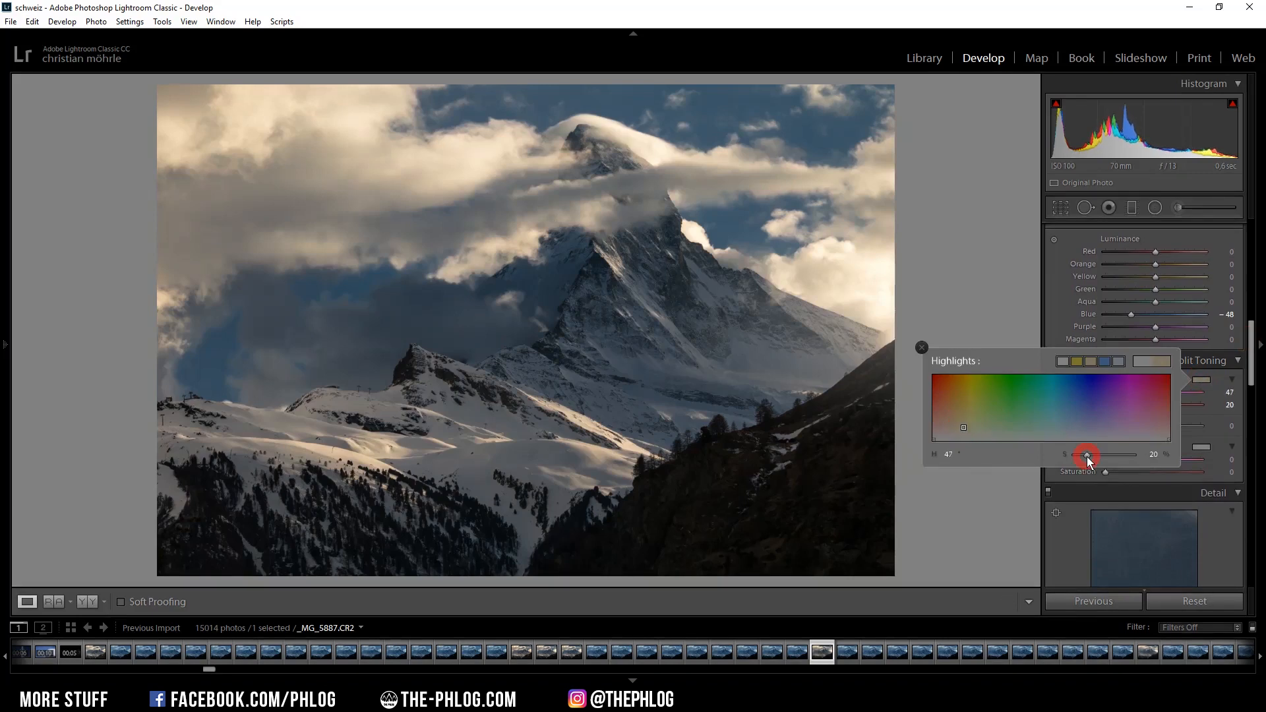
left_click_drag(1086, 457, 1096, 456)
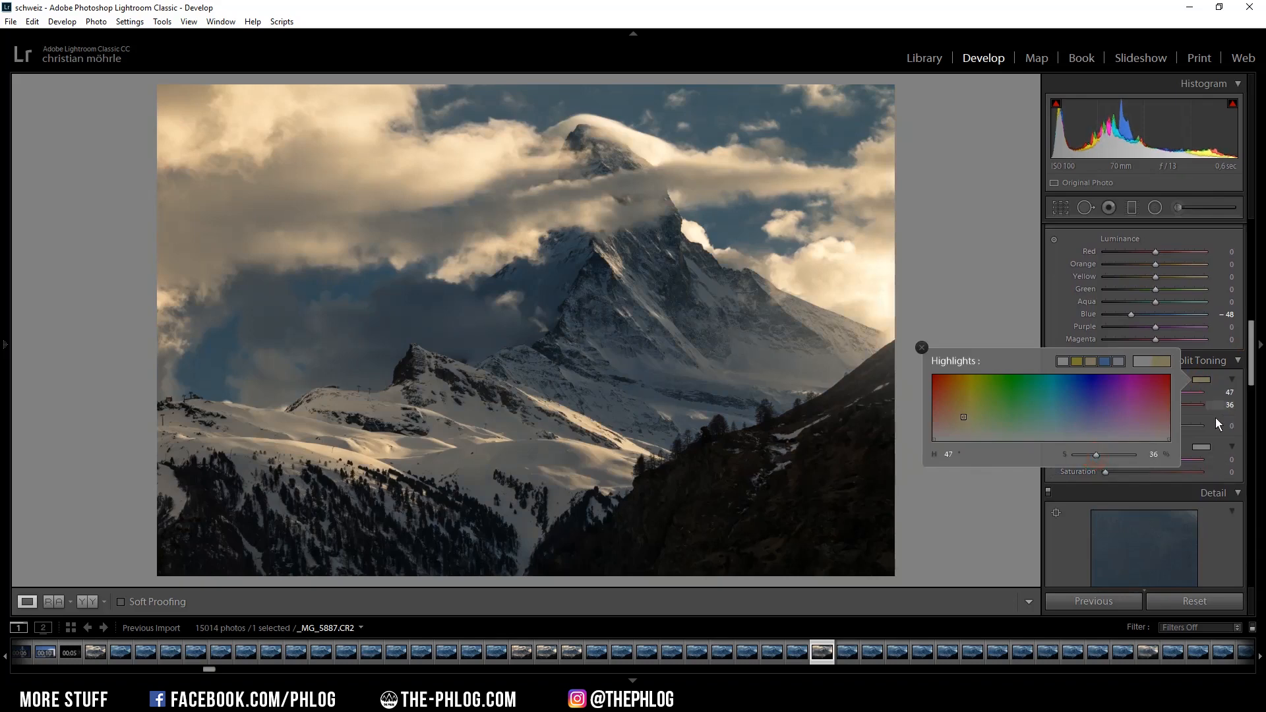
left_click(921, 347)
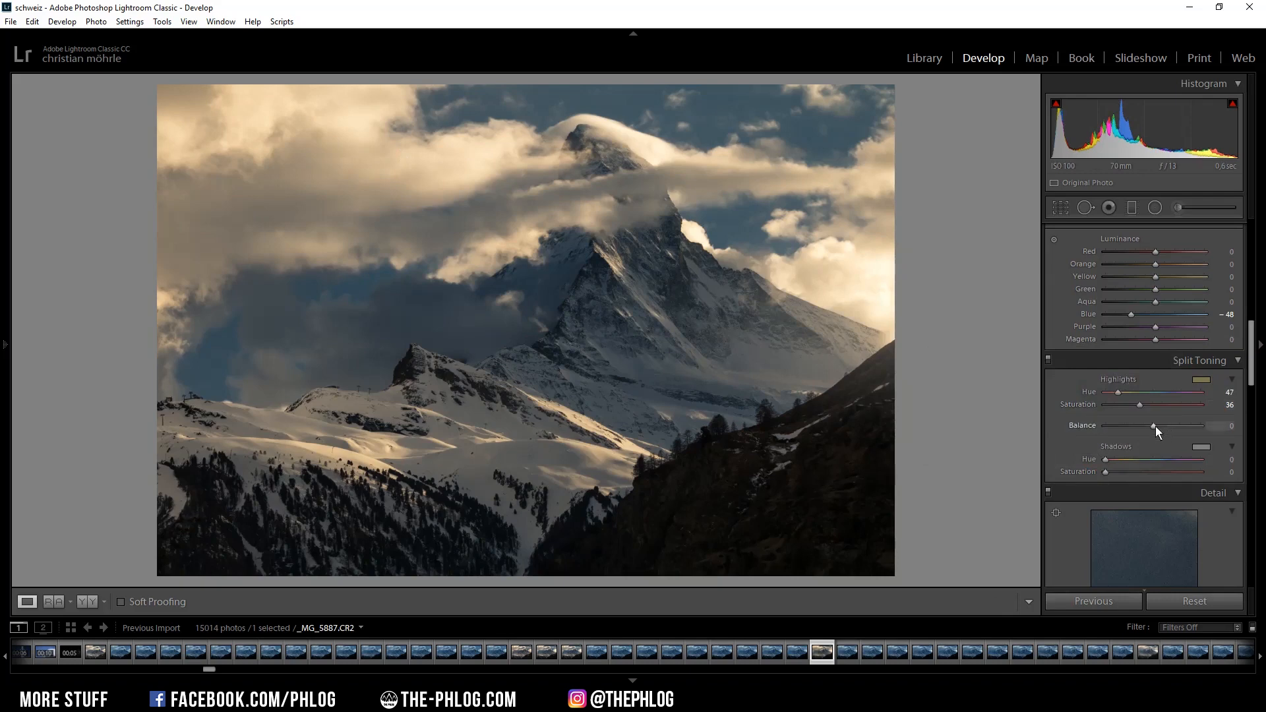
left_click_drag(1154, 426, 1144, 425)
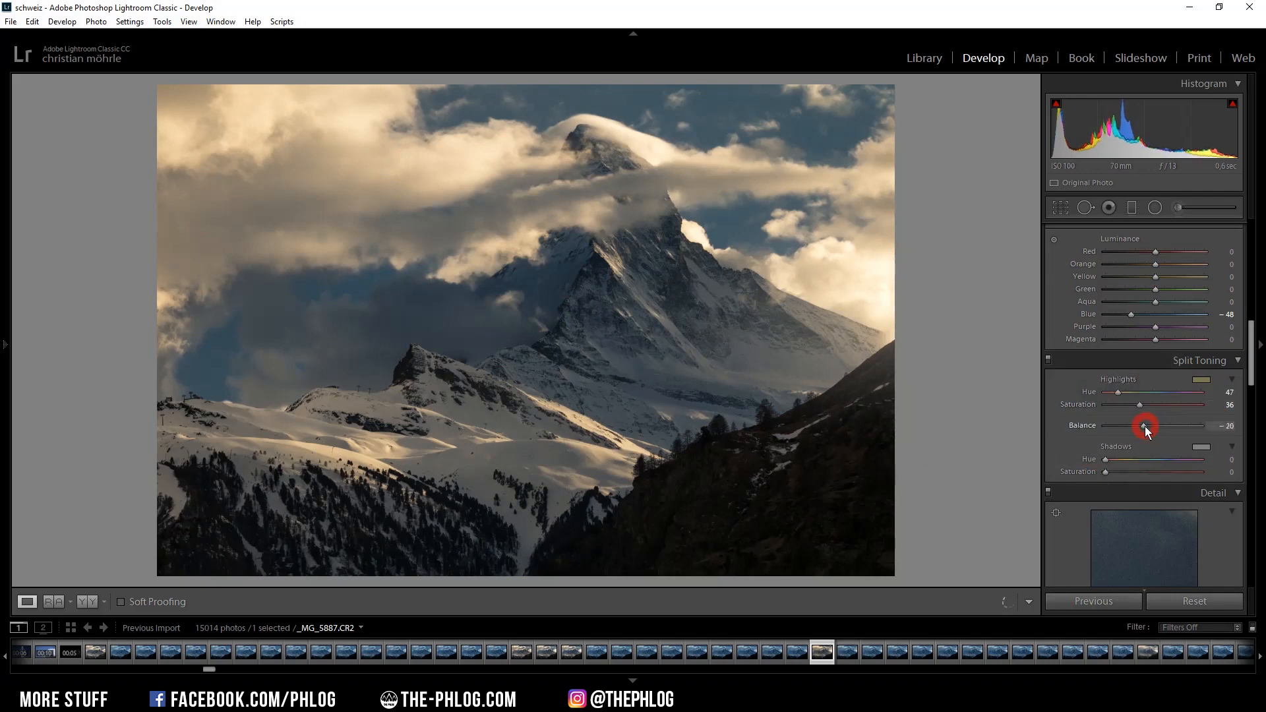
left_click_drag(1144, 427, 1121, 427)
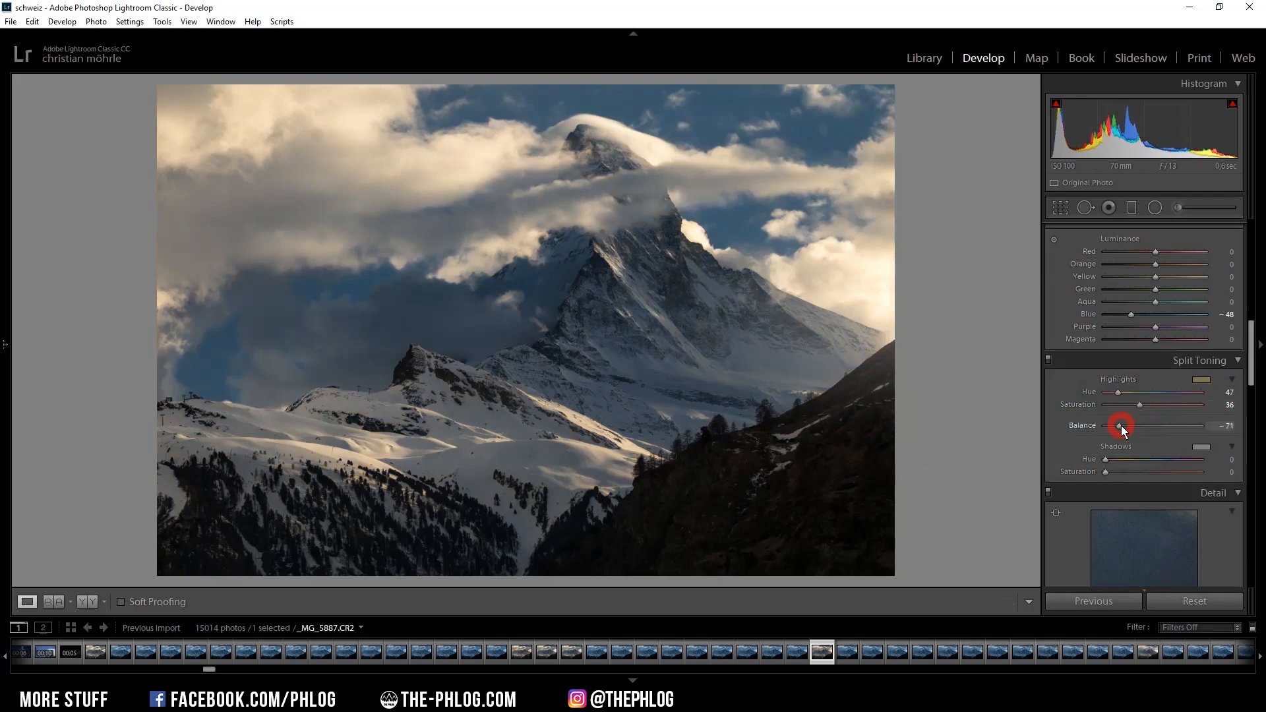
left_click_drag(1121, 427, 1125, 426)
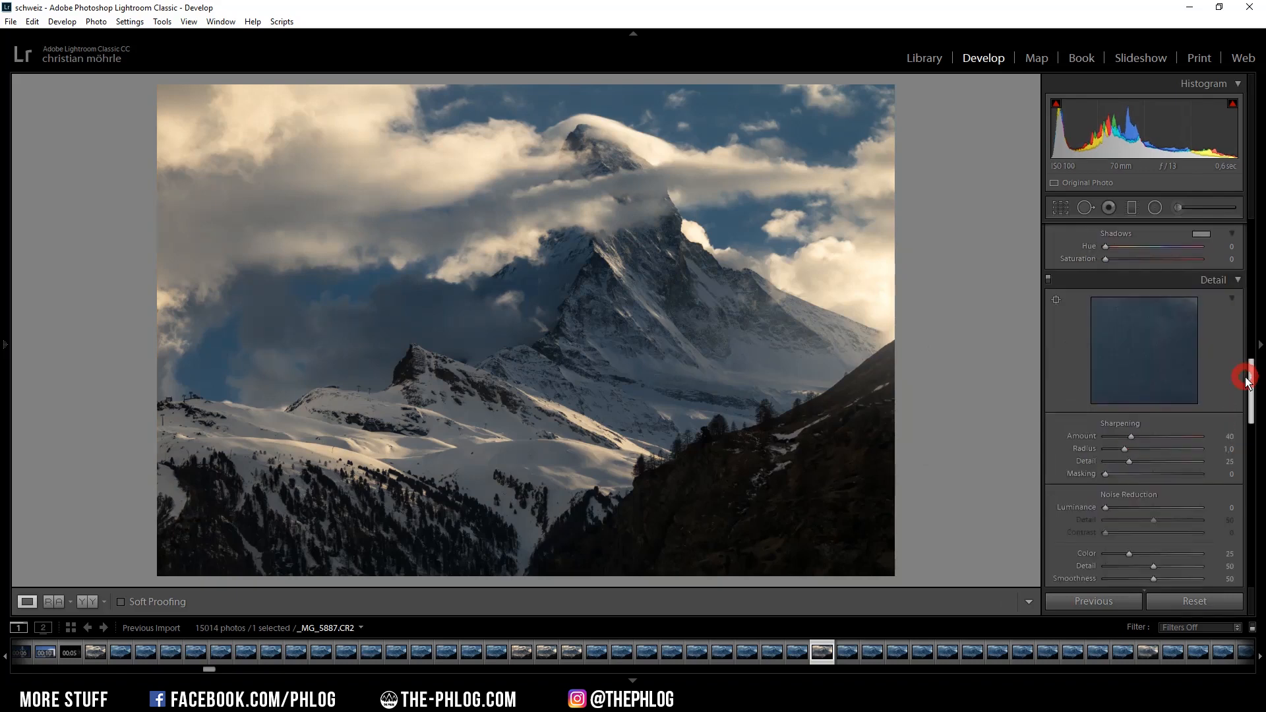
left_click_drag(1134, 435, 1162, 419)
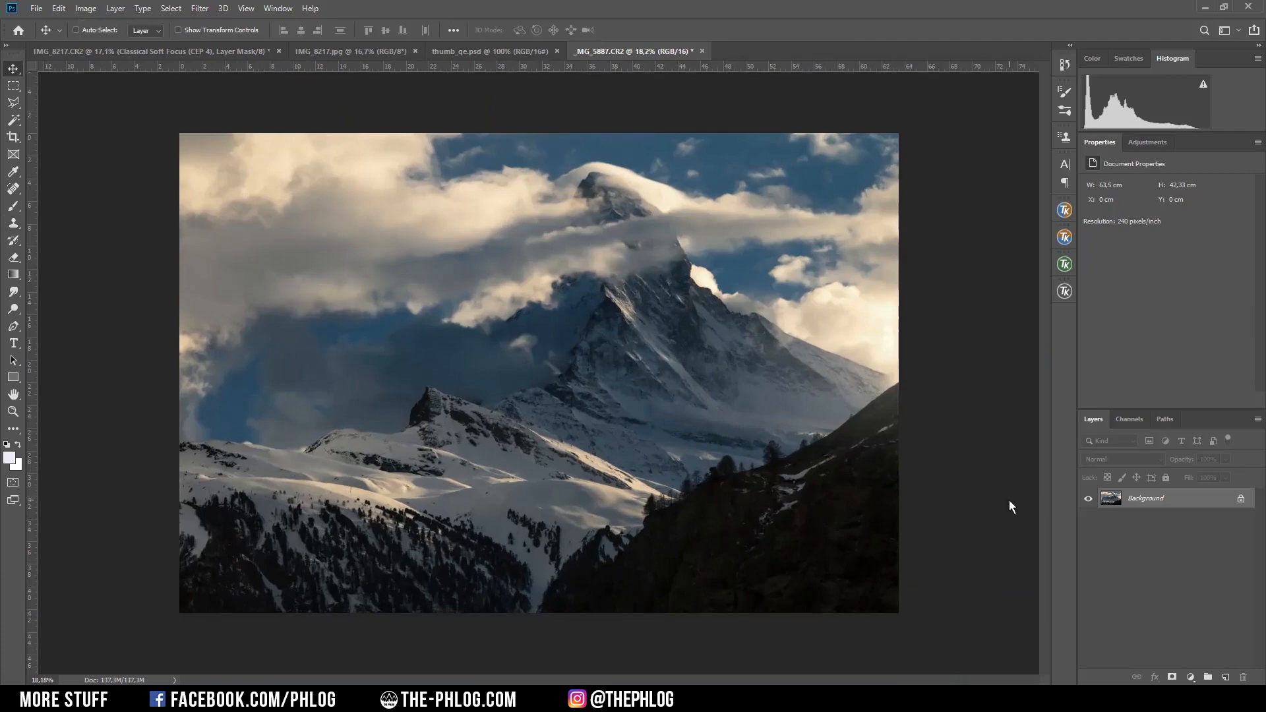
mouse_move(991, 494)
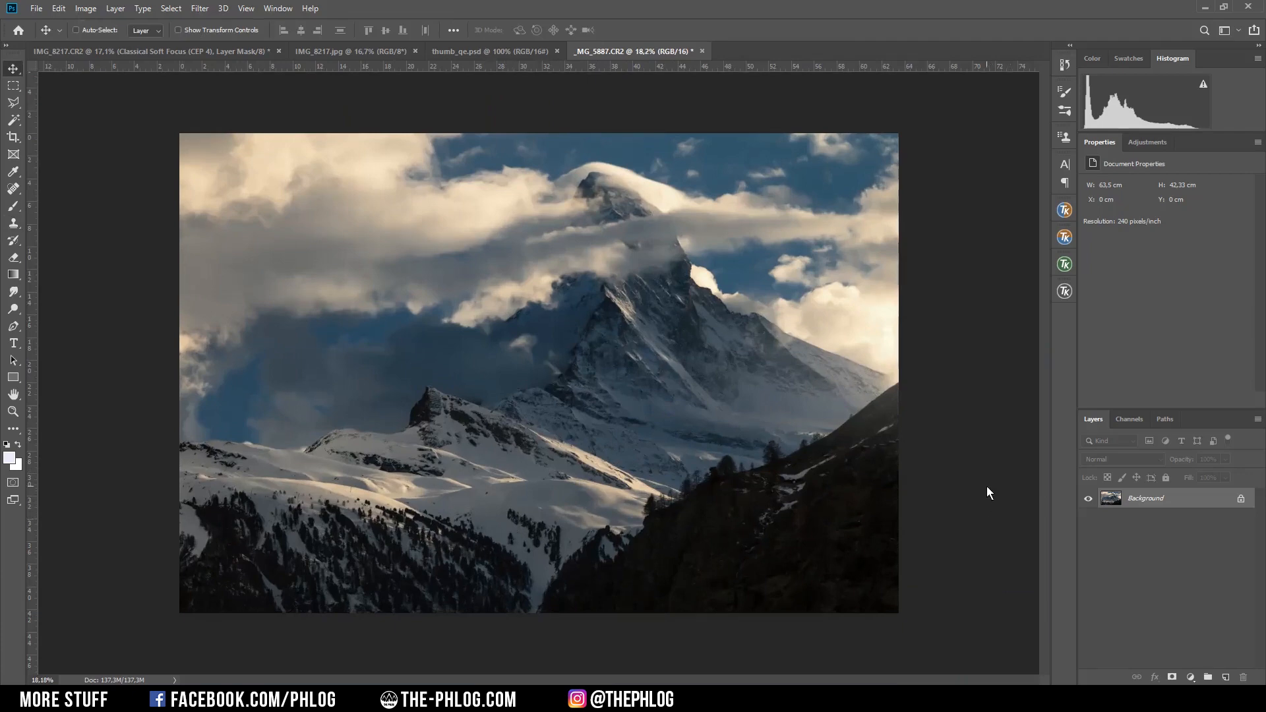
Open Photoshop's Filter menu to reach the Nik Collection plug-ins
left_click(199, 8)
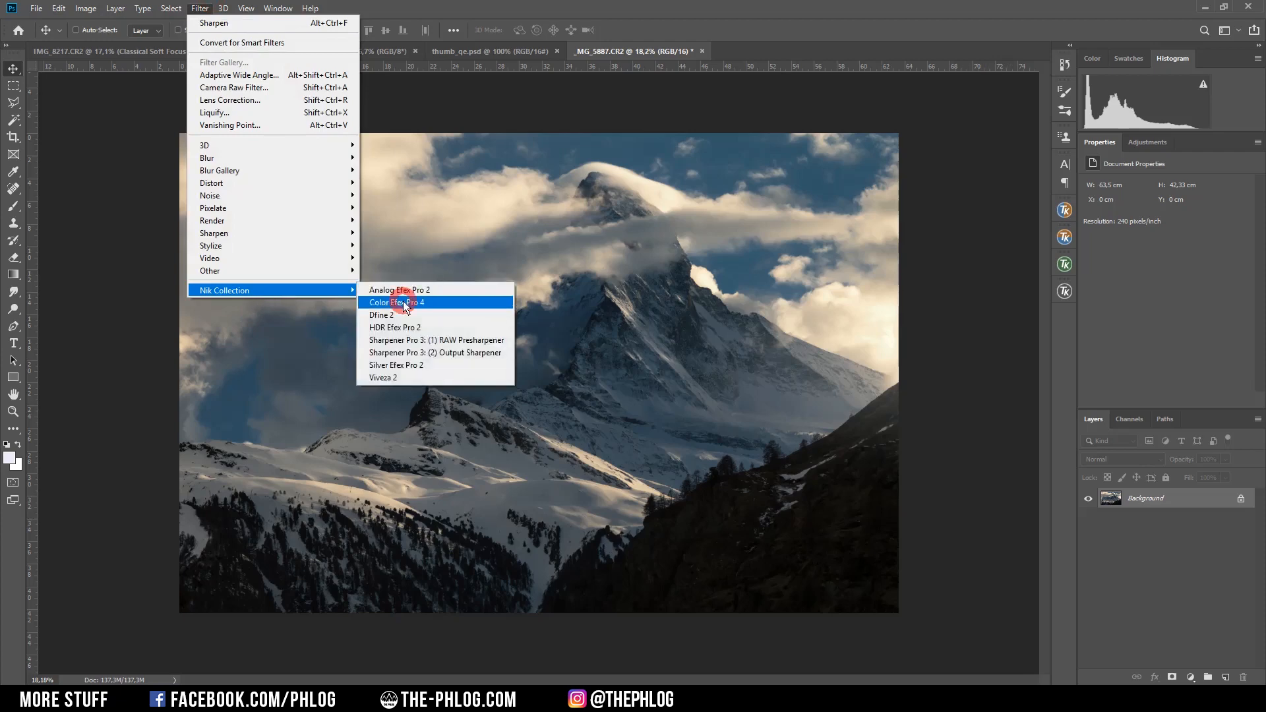
Apply Color Efex Pro 4's Skylight Filter at about 20% strength
left_click(395, 302)
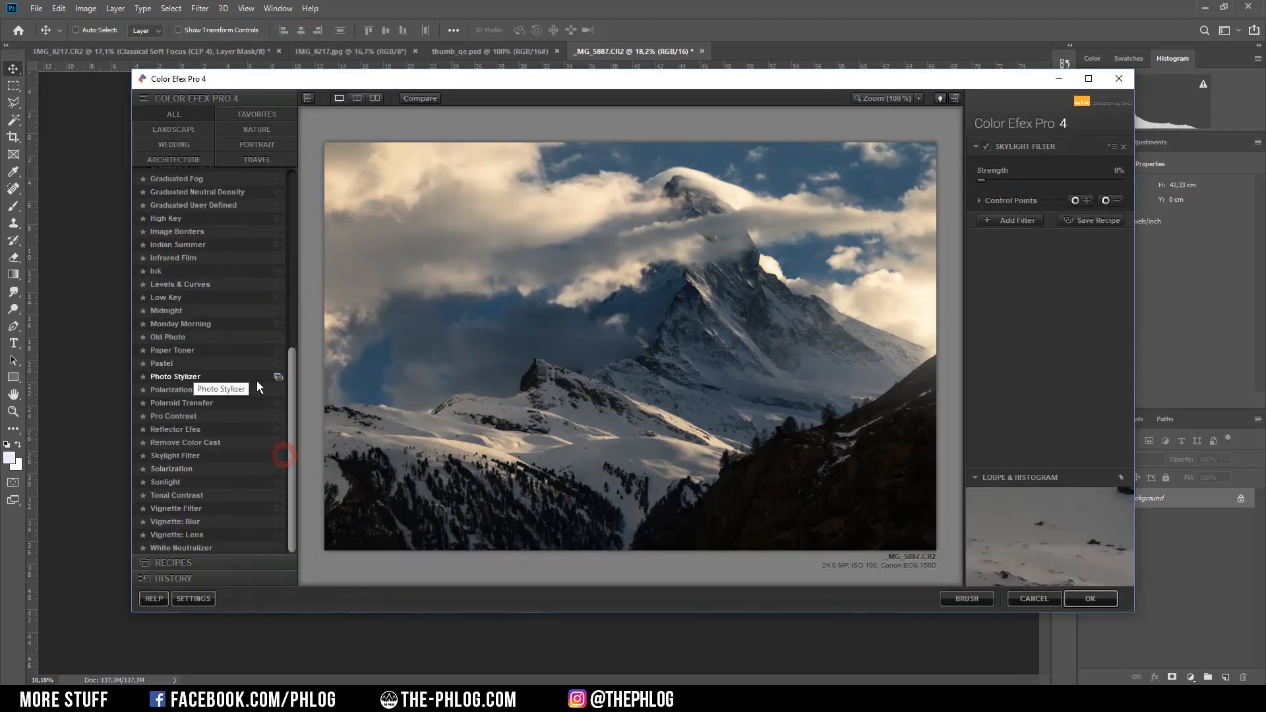
left_click(174, 456)
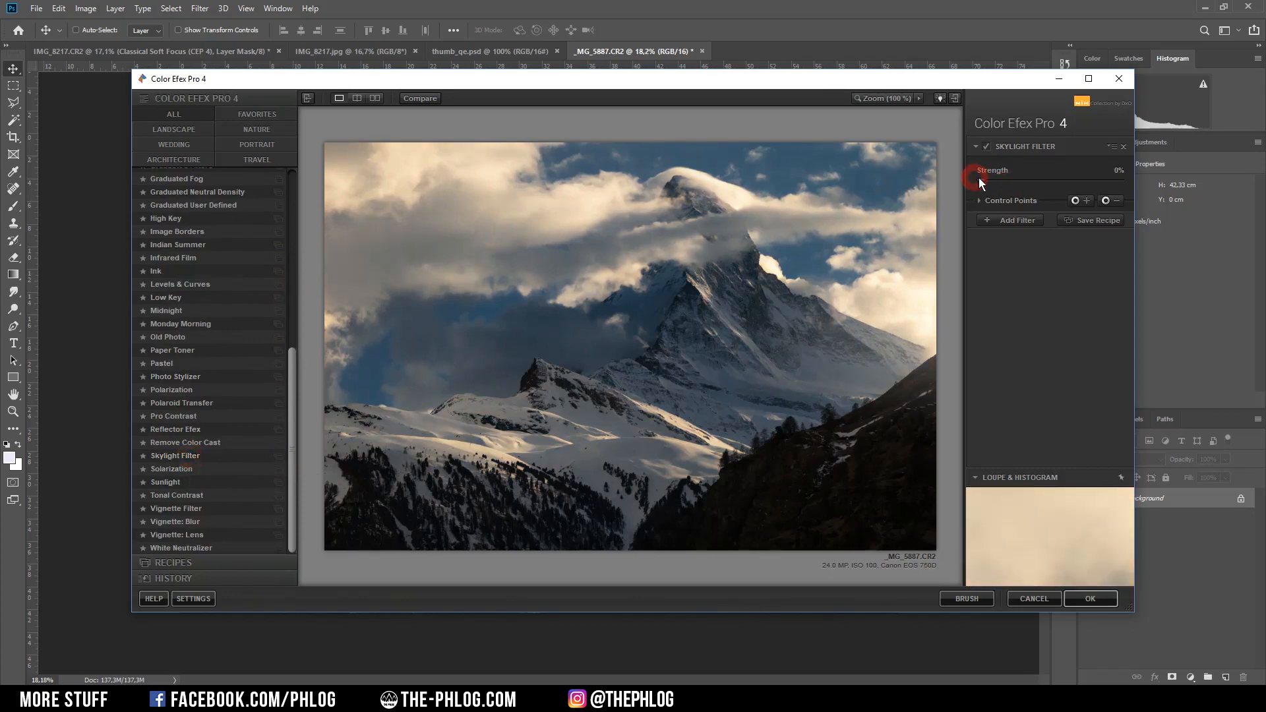
left_click_drag(975, 182, 1001, 182)
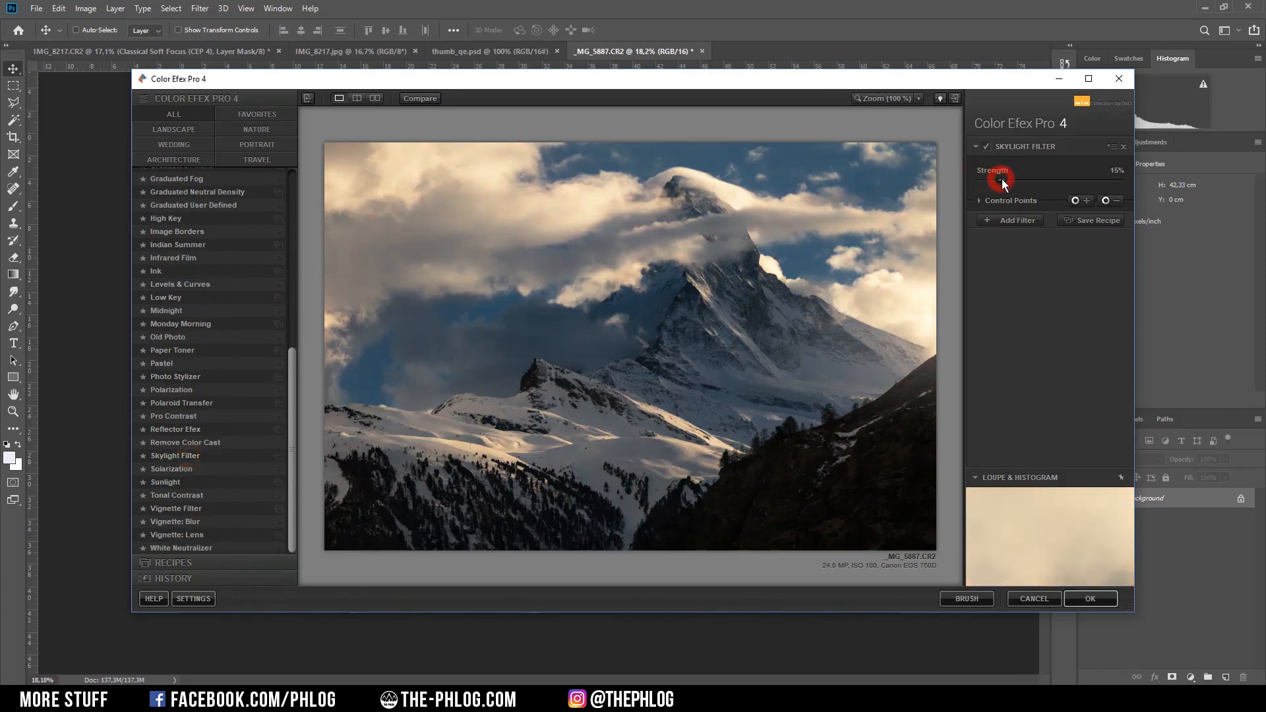
left_click_drag(1017, 183, 977, 184)
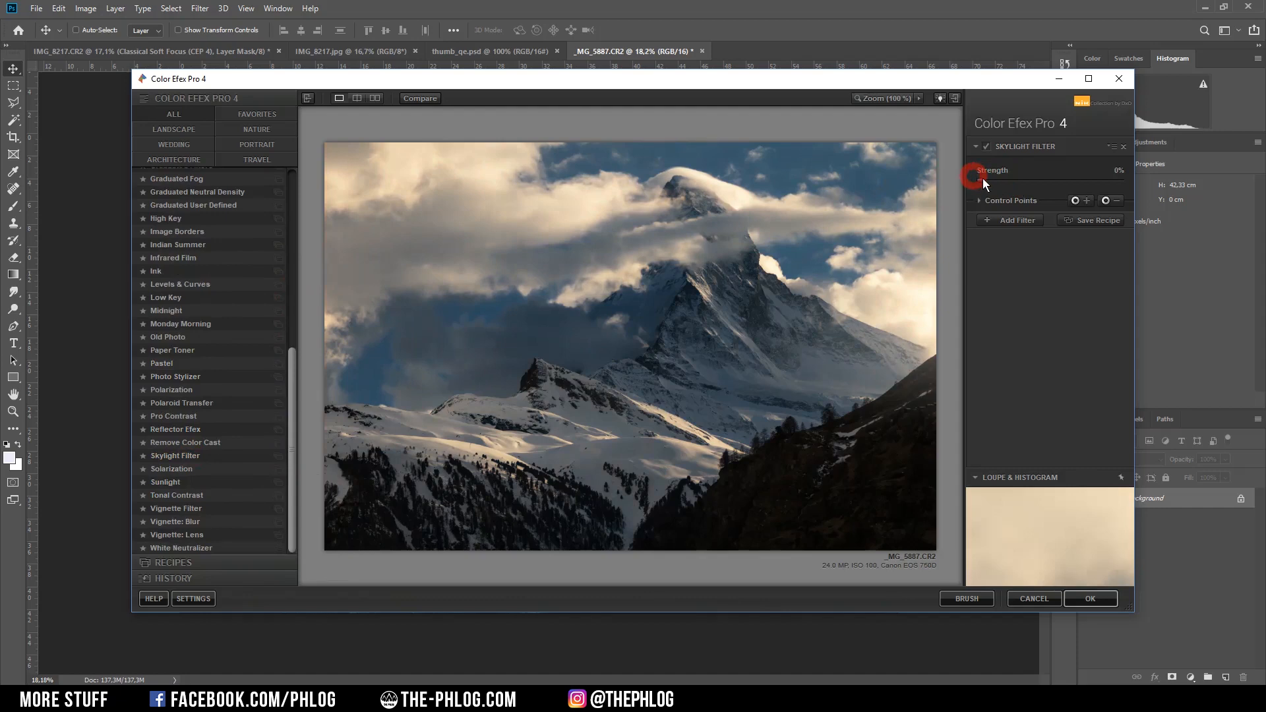
left_click_drag(976, 180, 1020, 180)
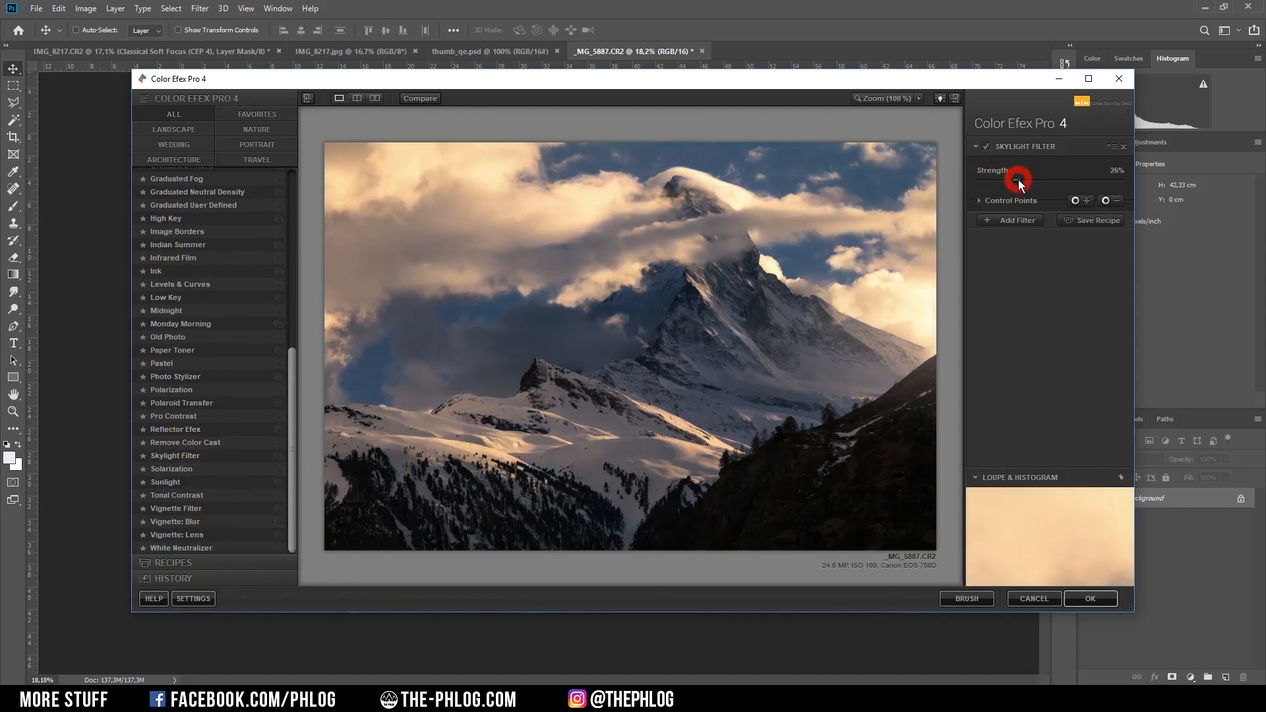
left_click_drag(1017, 178, 1005, 178)
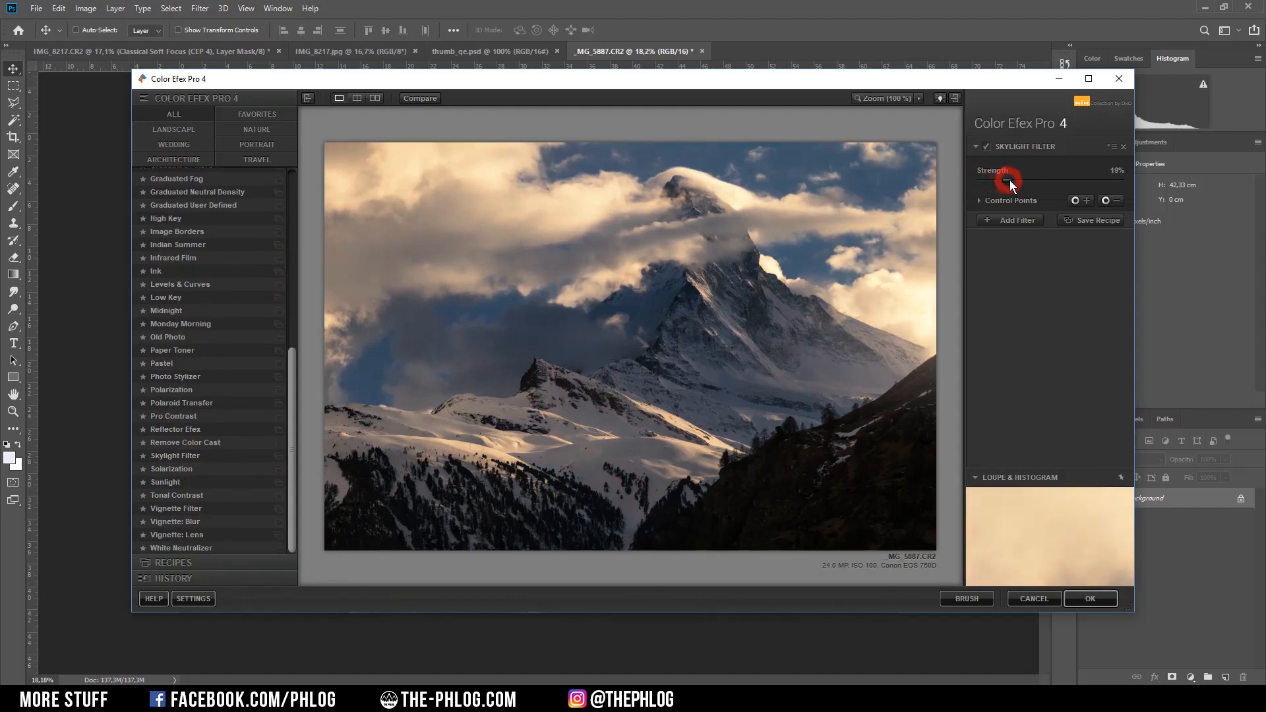
left_click_drag(1008, 179, 1026, 179)
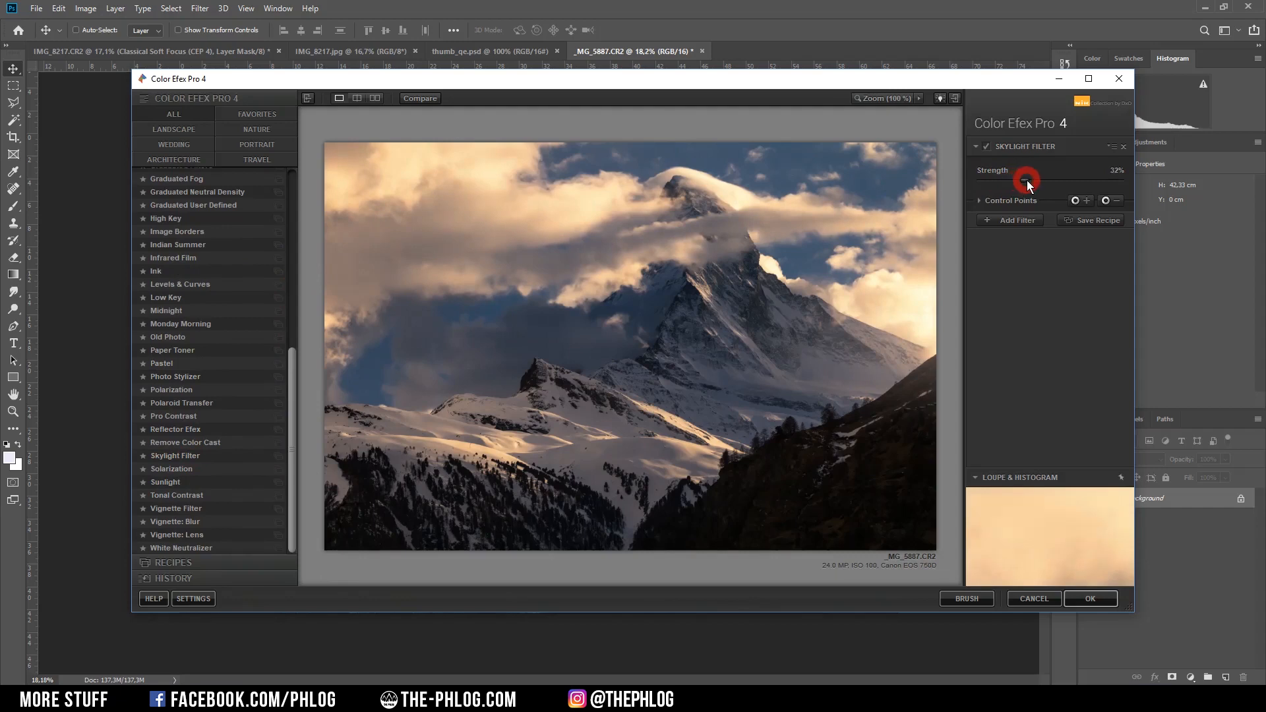
left_click_drag(1027, 180, 1018, 180)
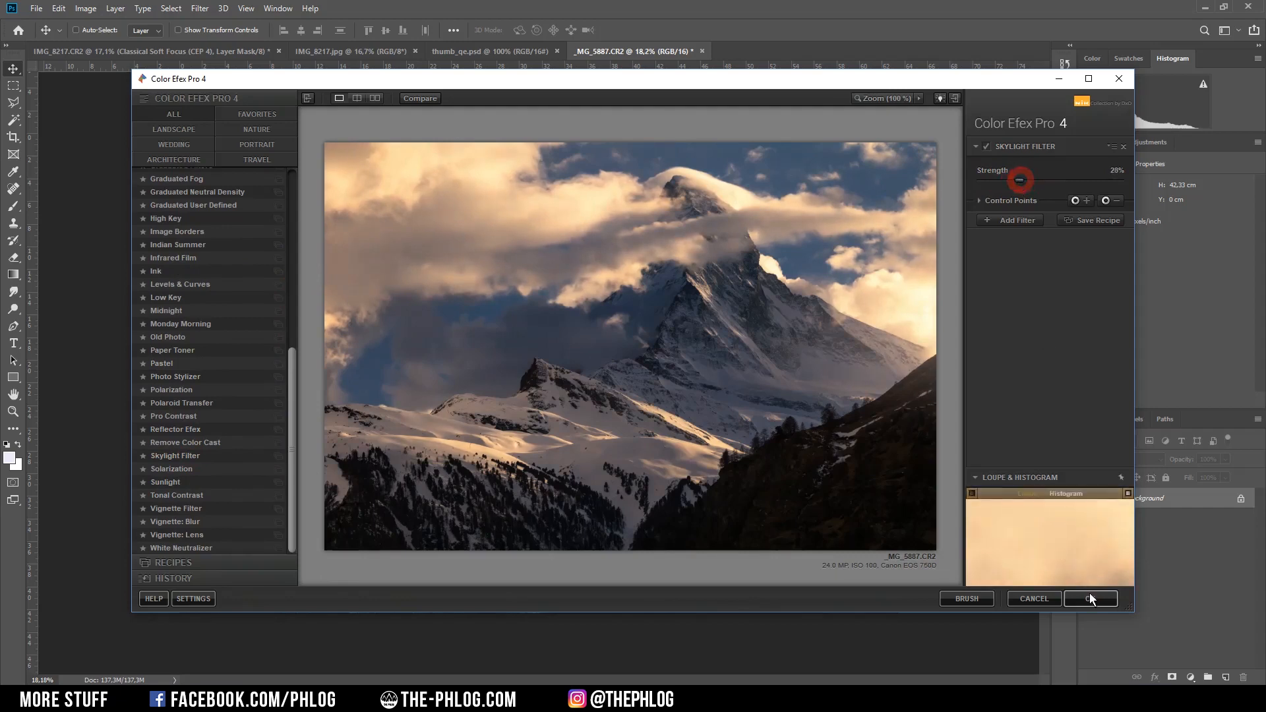
left_click(1089, 598)
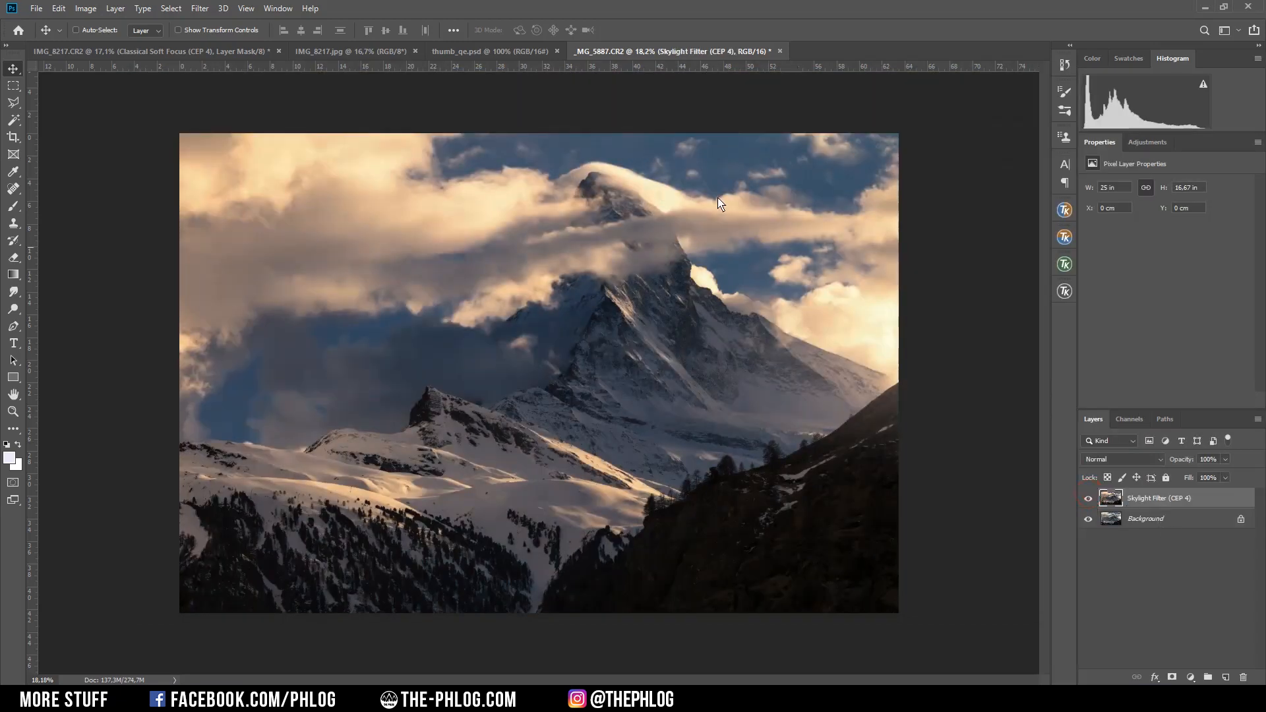
Apply Color Efex Pro 4's Classical Soft Focus with a different soft focus method
left_click(199, 8)
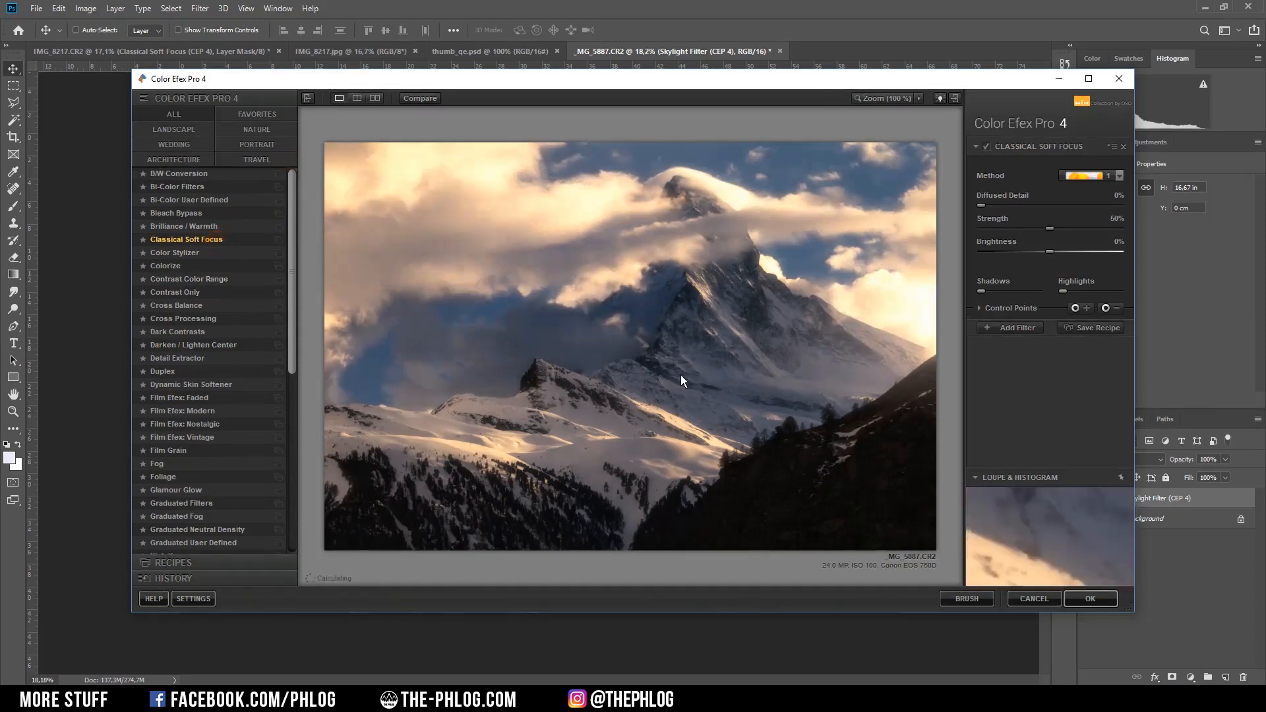
left_click(186, 239)
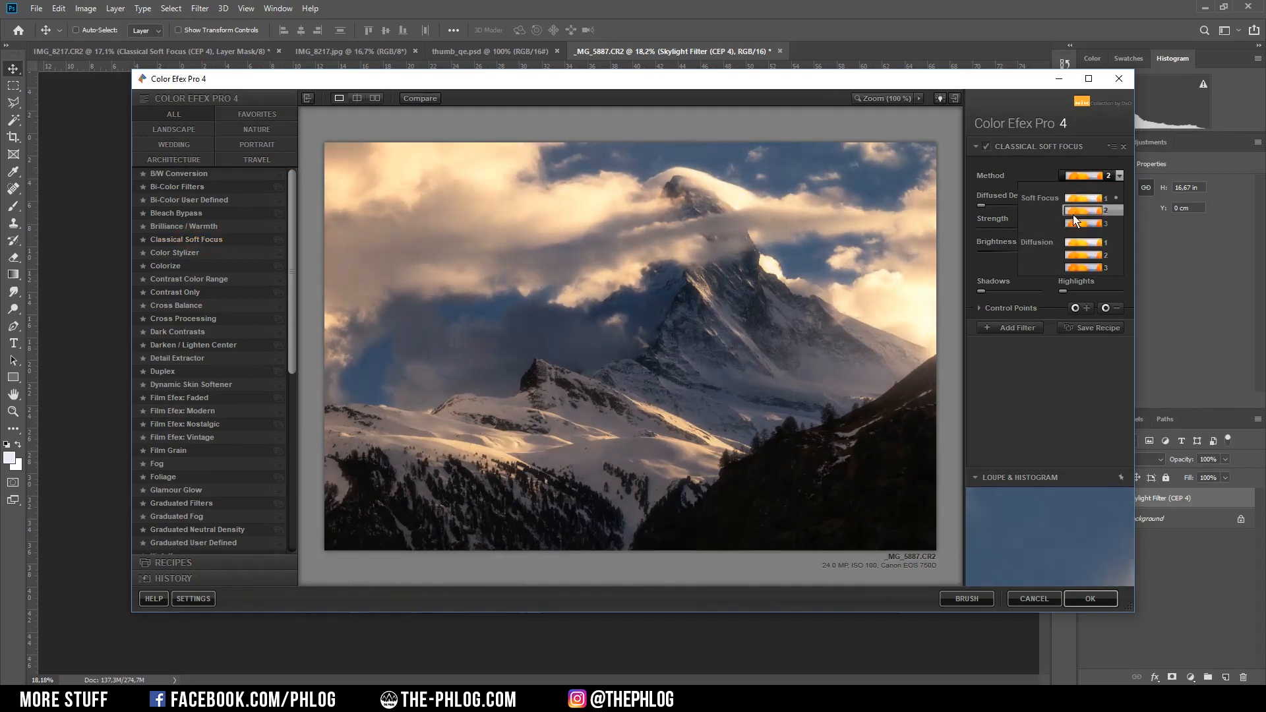
left_click(1085, 210)
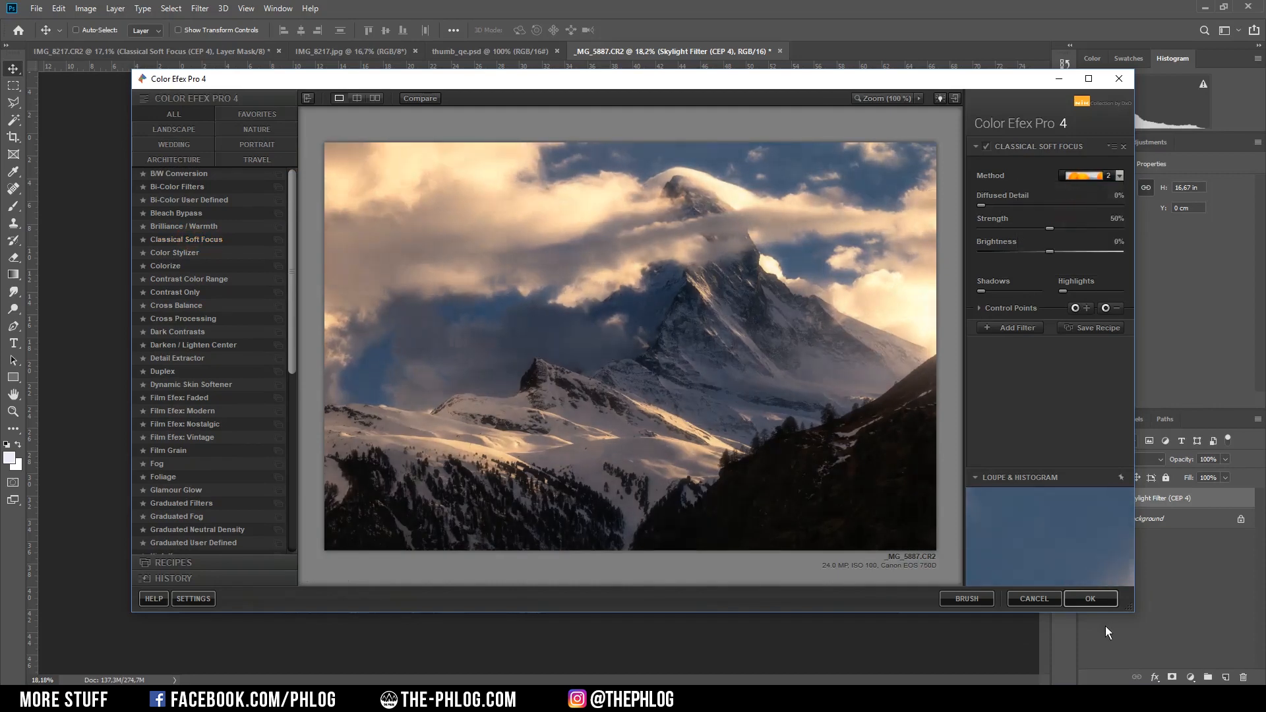
left_click(1090, 598)
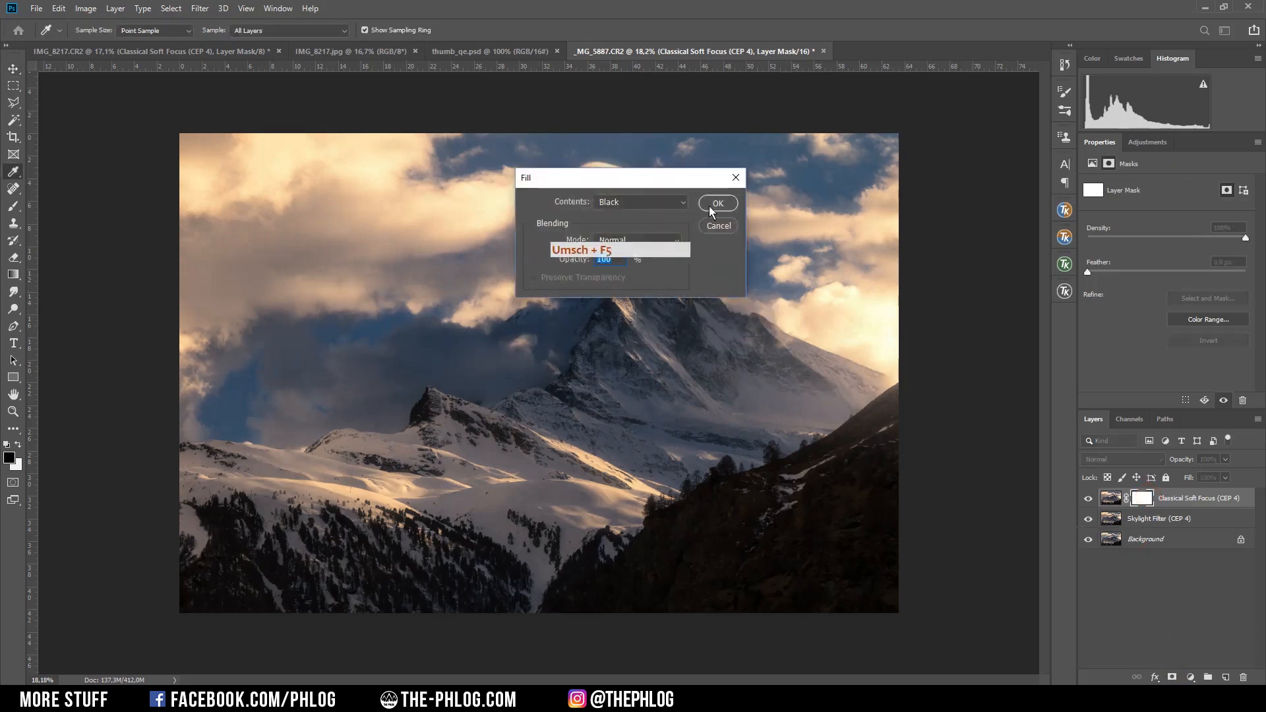
Fill the soft focus mask with black and paint the glow back onto the peak
left_click(716, 202)
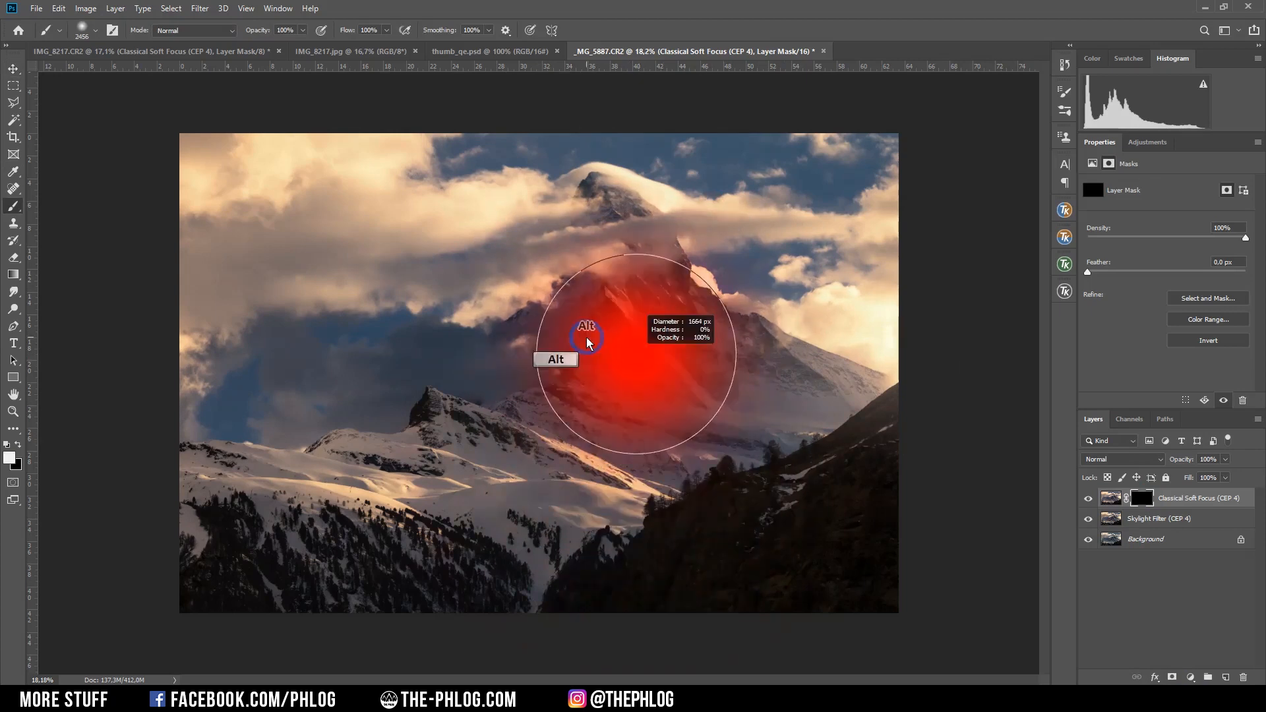
left_click_drag(587, 343, 862, 408)
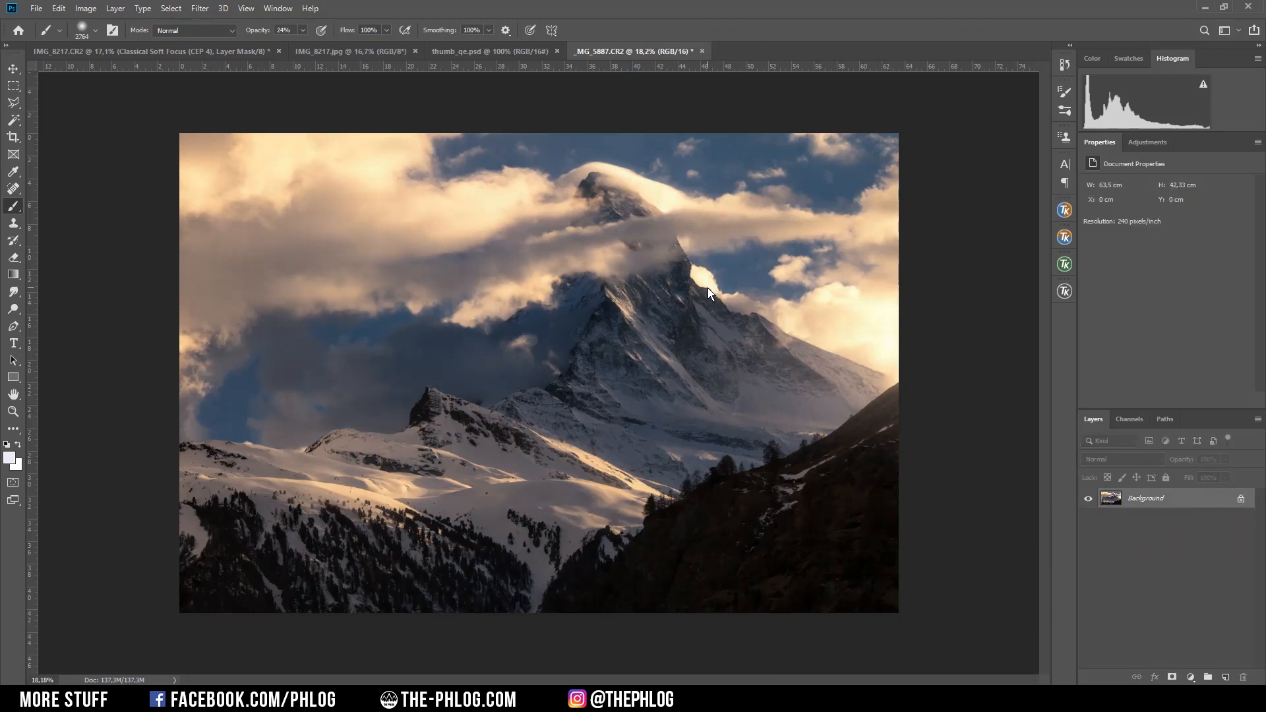
mouse_move(555, 296)
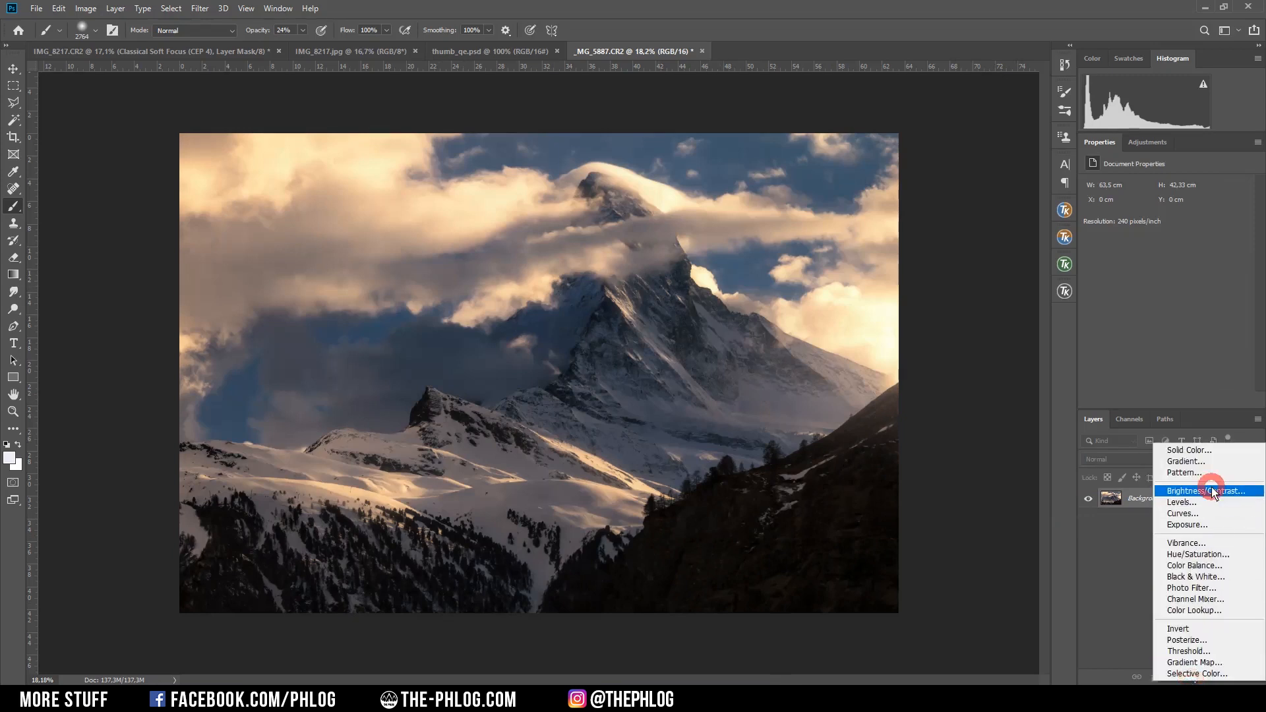
Add a Brightness/Contrast layer at brightness -43, then select and toggle its mask to compare
left_click(1199, 490)
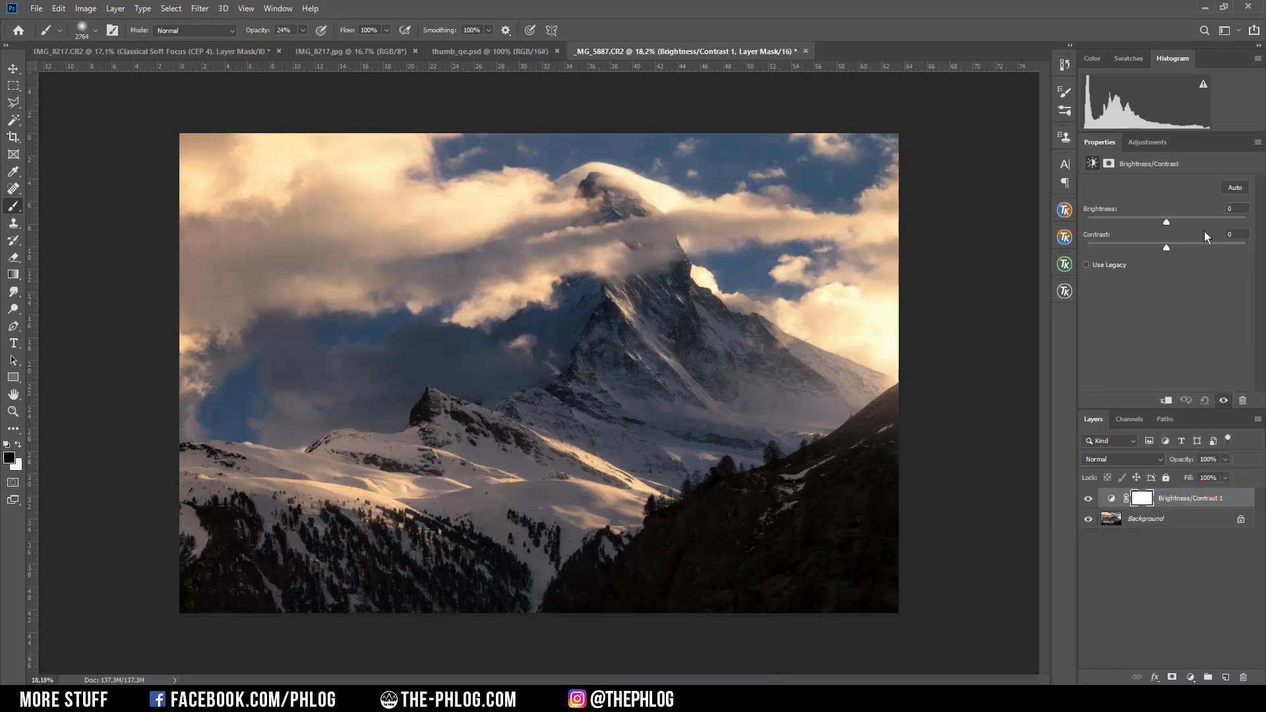
left_click_drag(1166, 222, 1158, 223)
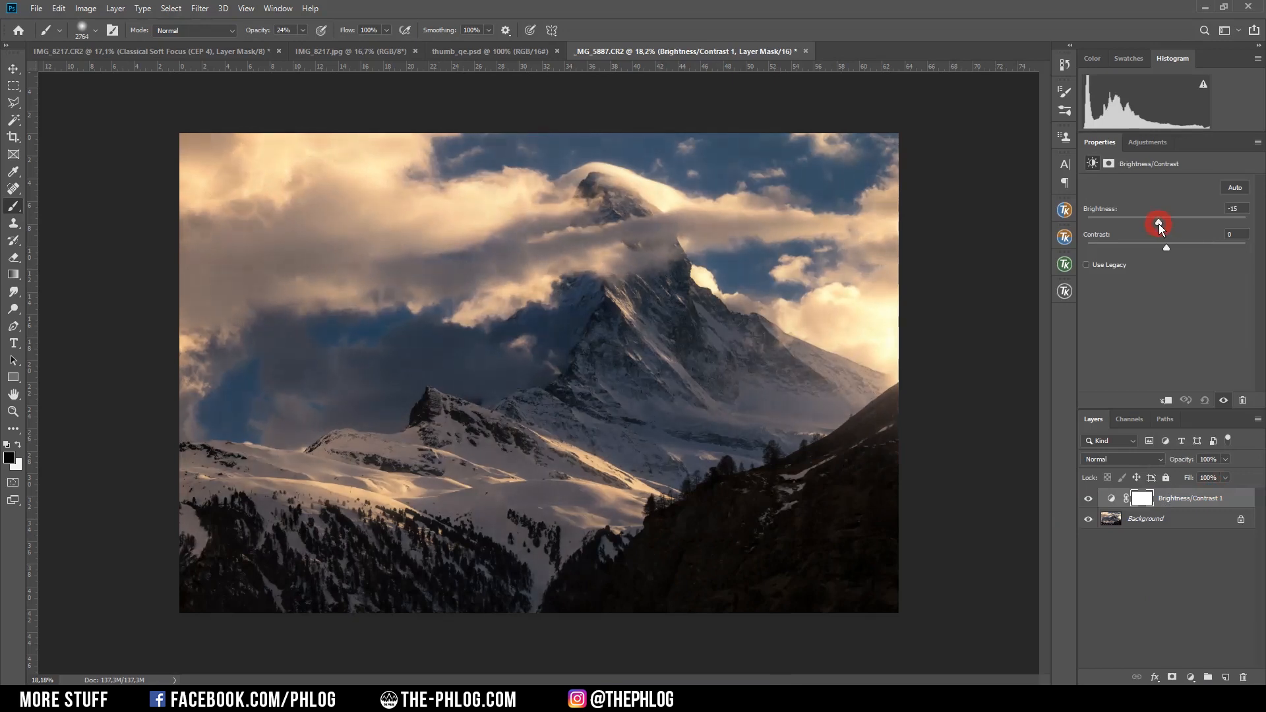
left_click_drag(1160, 224, 1145, 224)
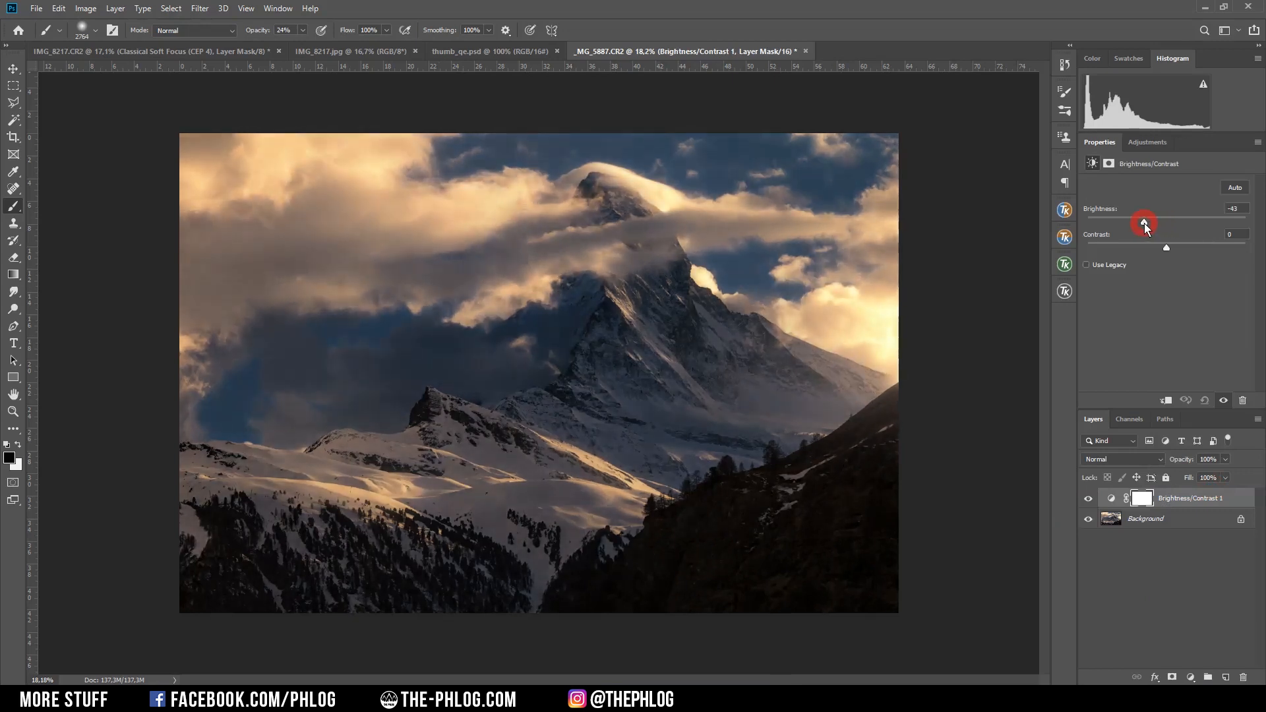
left_click(1143, 498)
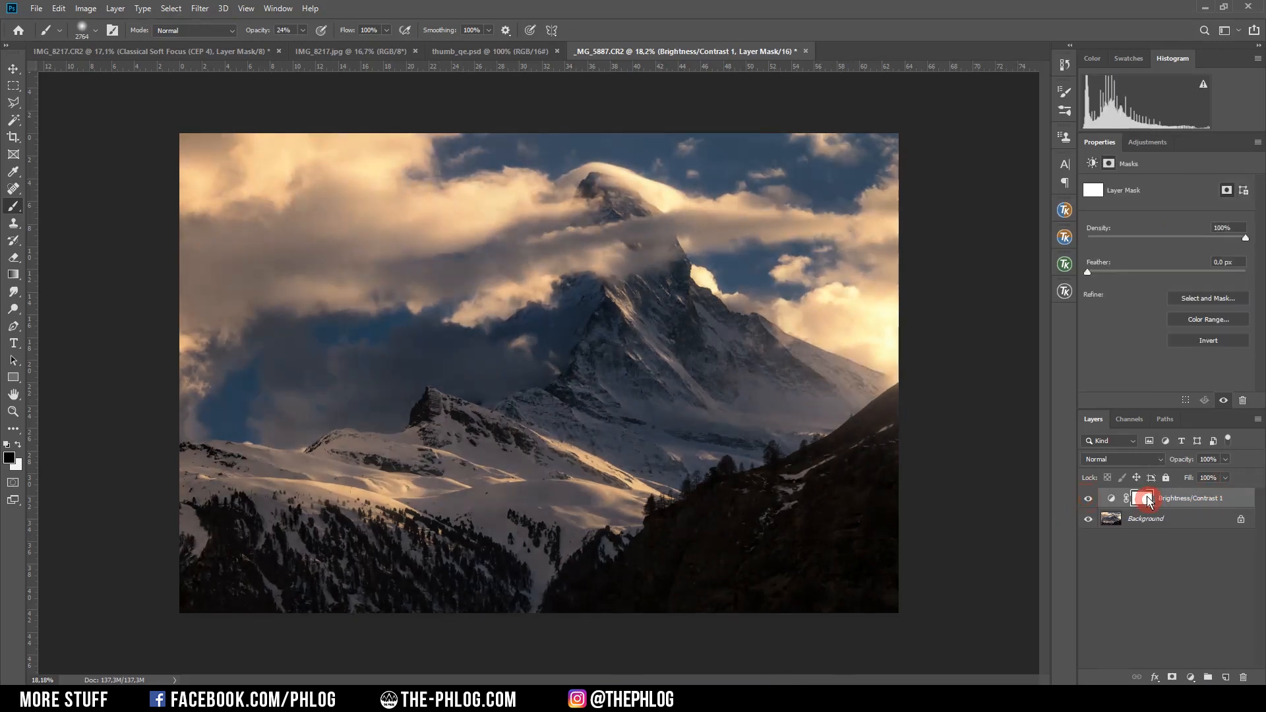
left_click(1143, 499)
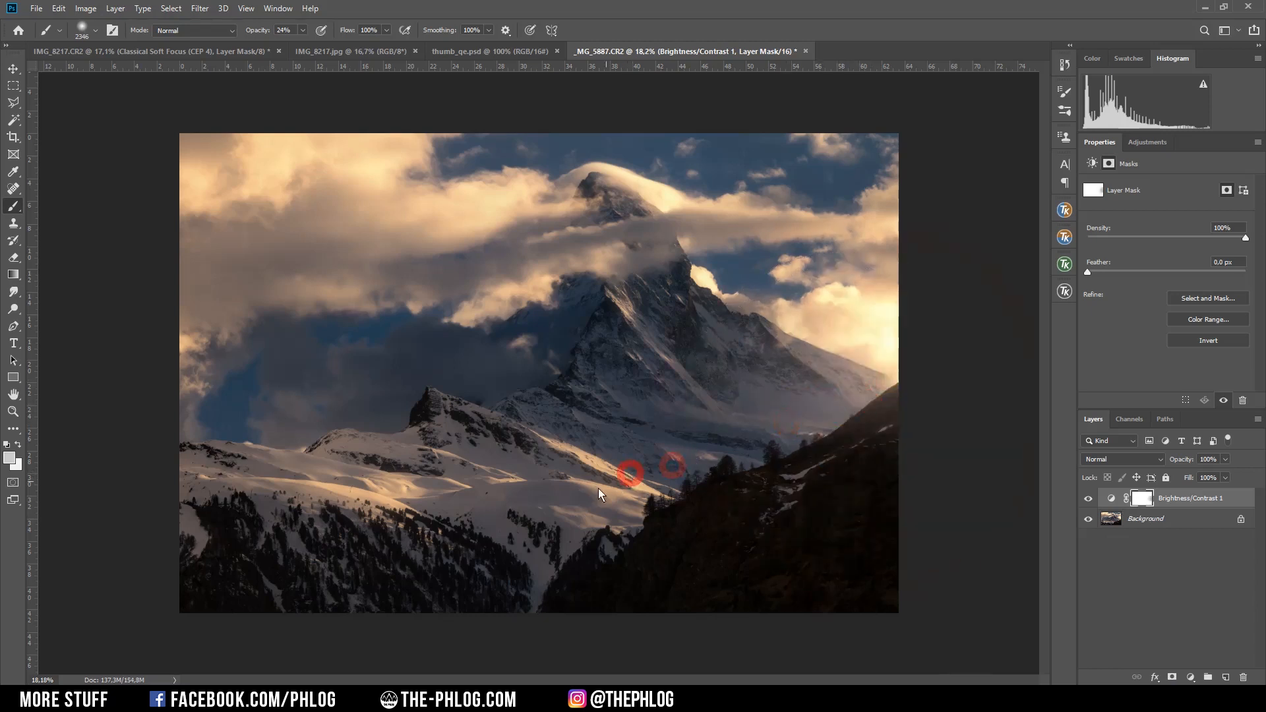
left_click(1141, 498)
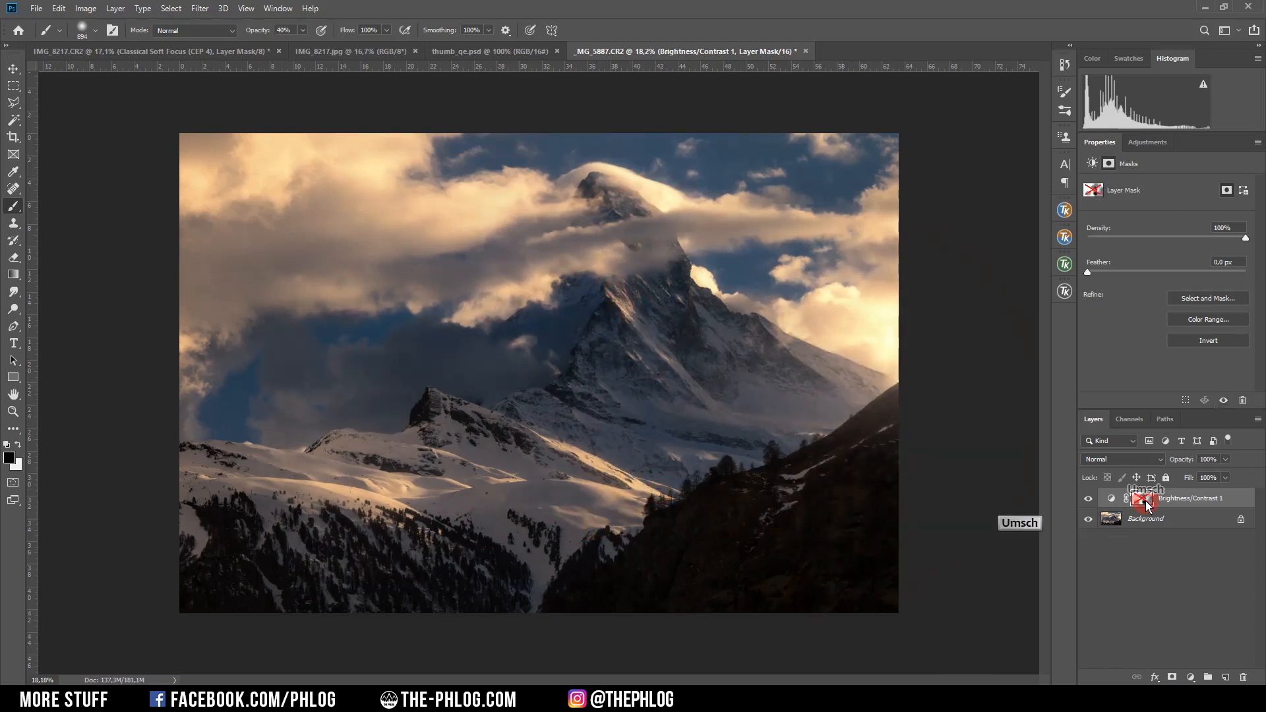